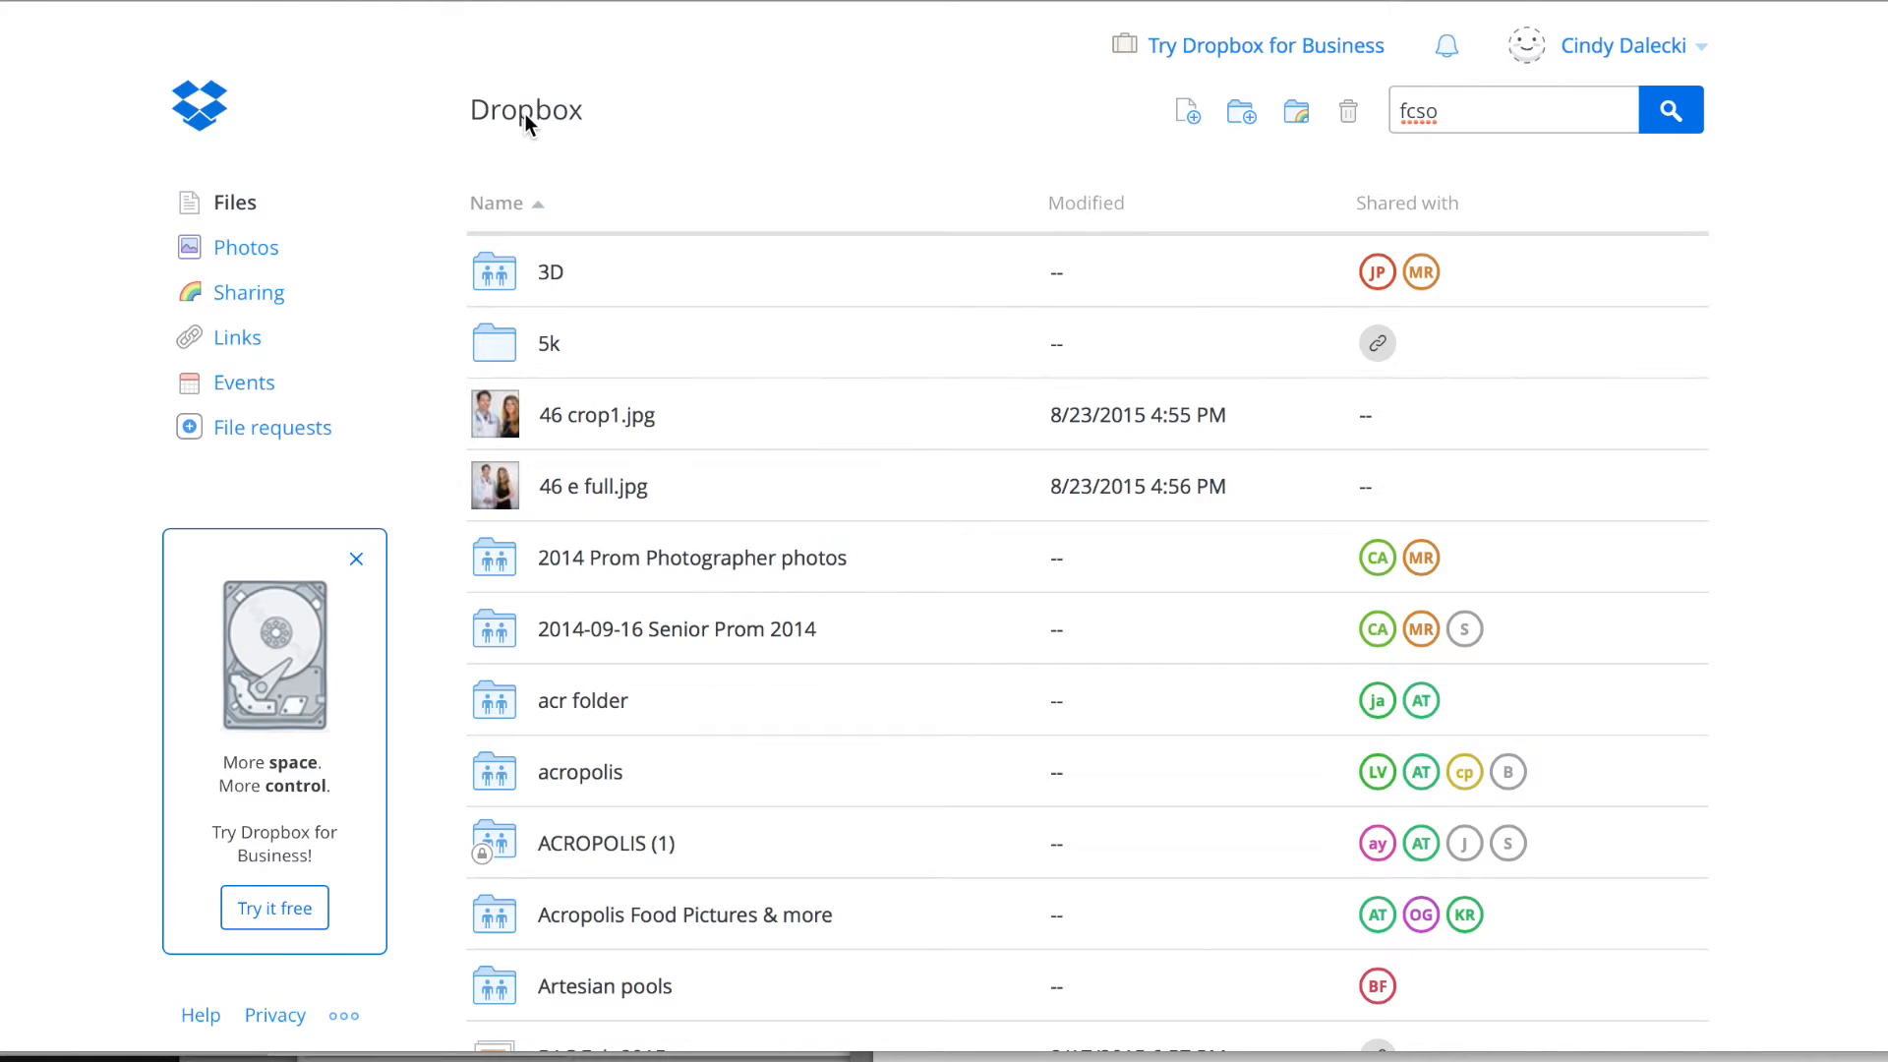
Search for 'fcso ev' and open the FCSO event pictures folder.
{"action": "left_click", "coordinate": [1512, 109]}
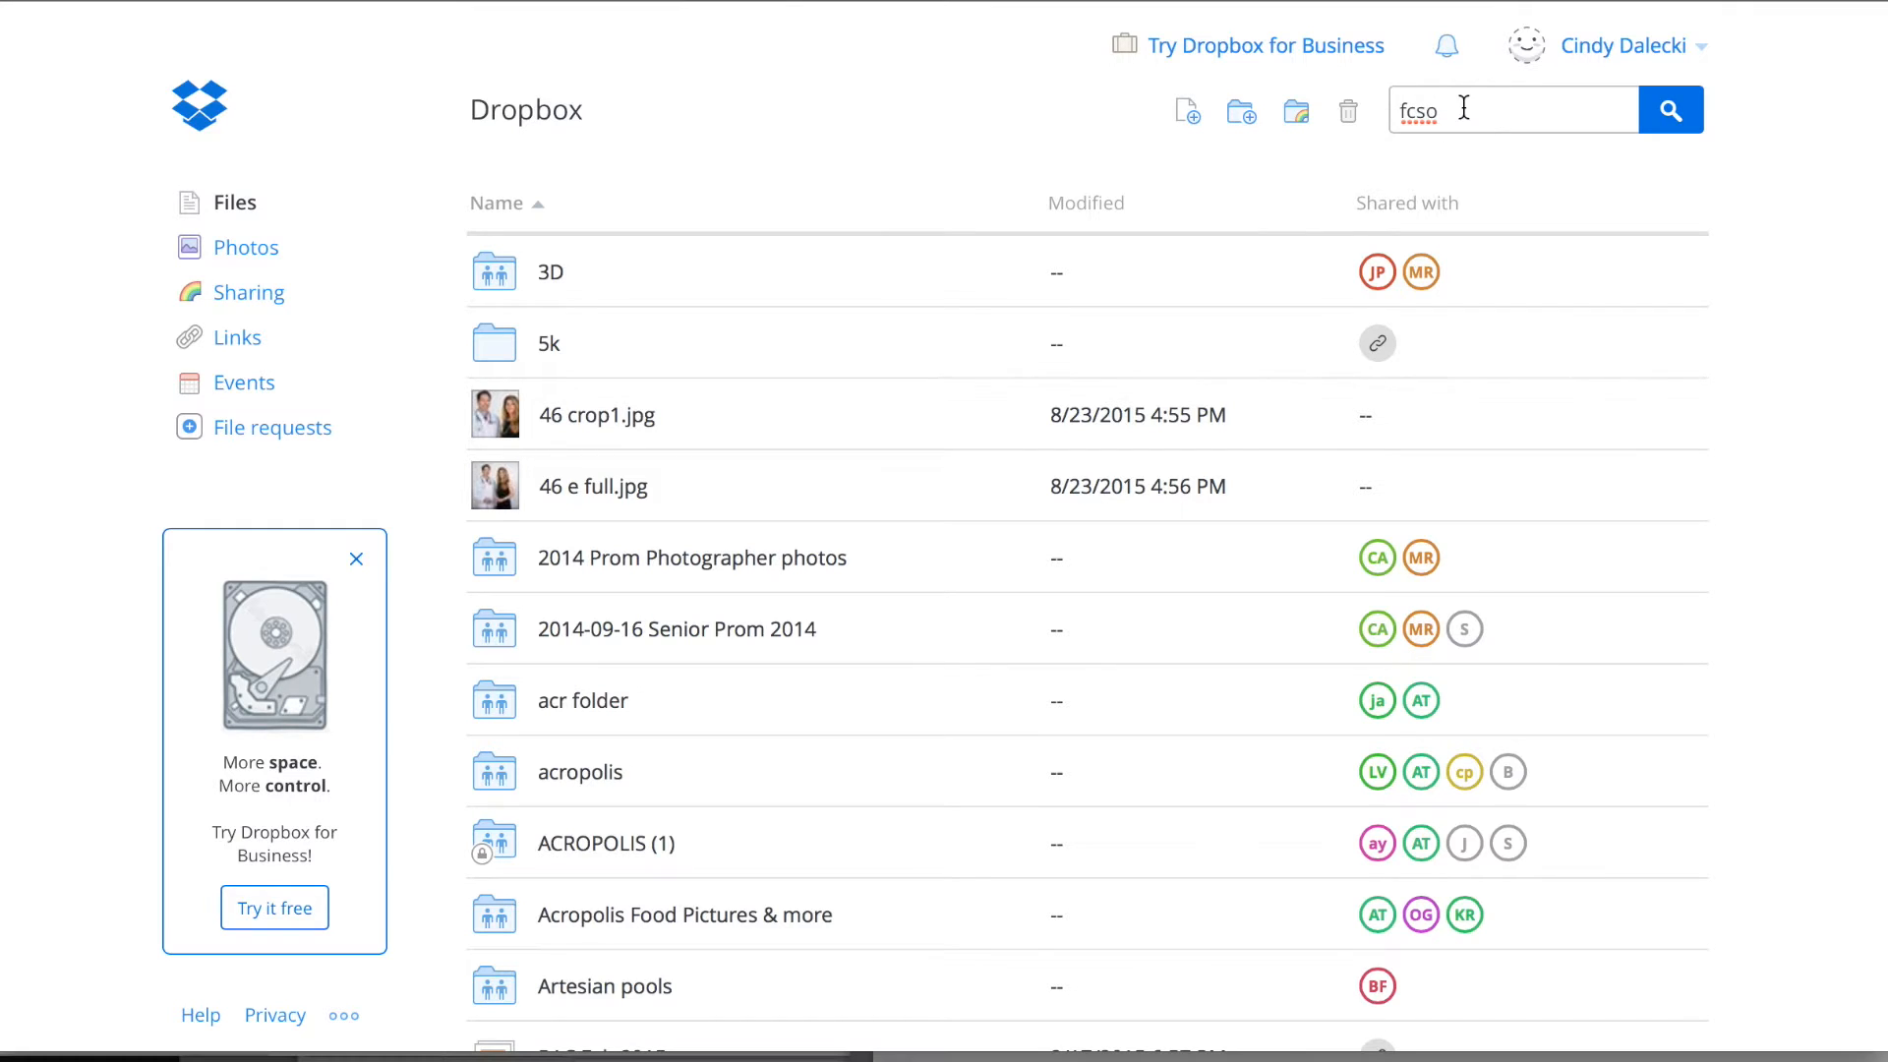
{"action": "left_click", "coordinate": [1514, 109]}
{"action": "type", "text": " ev"}
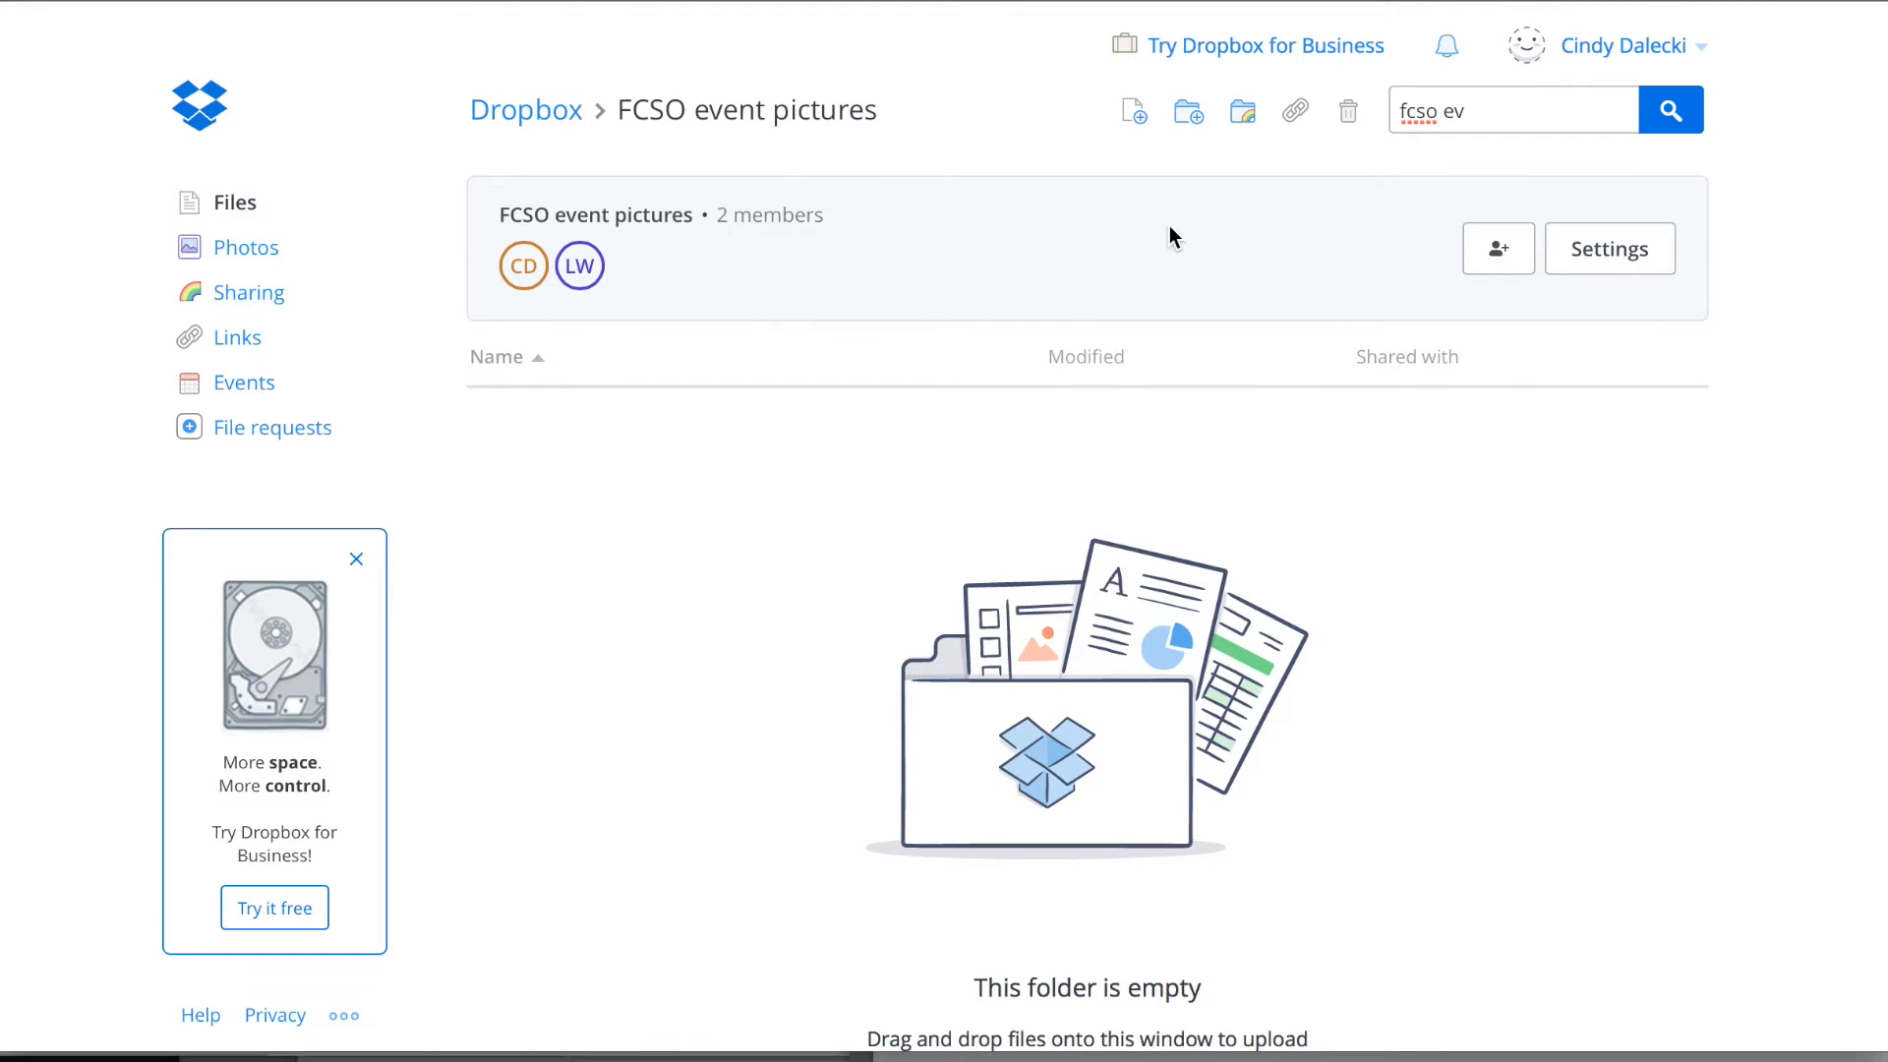
{"action": "mouse_move", "coordinate": [1185, 109]}
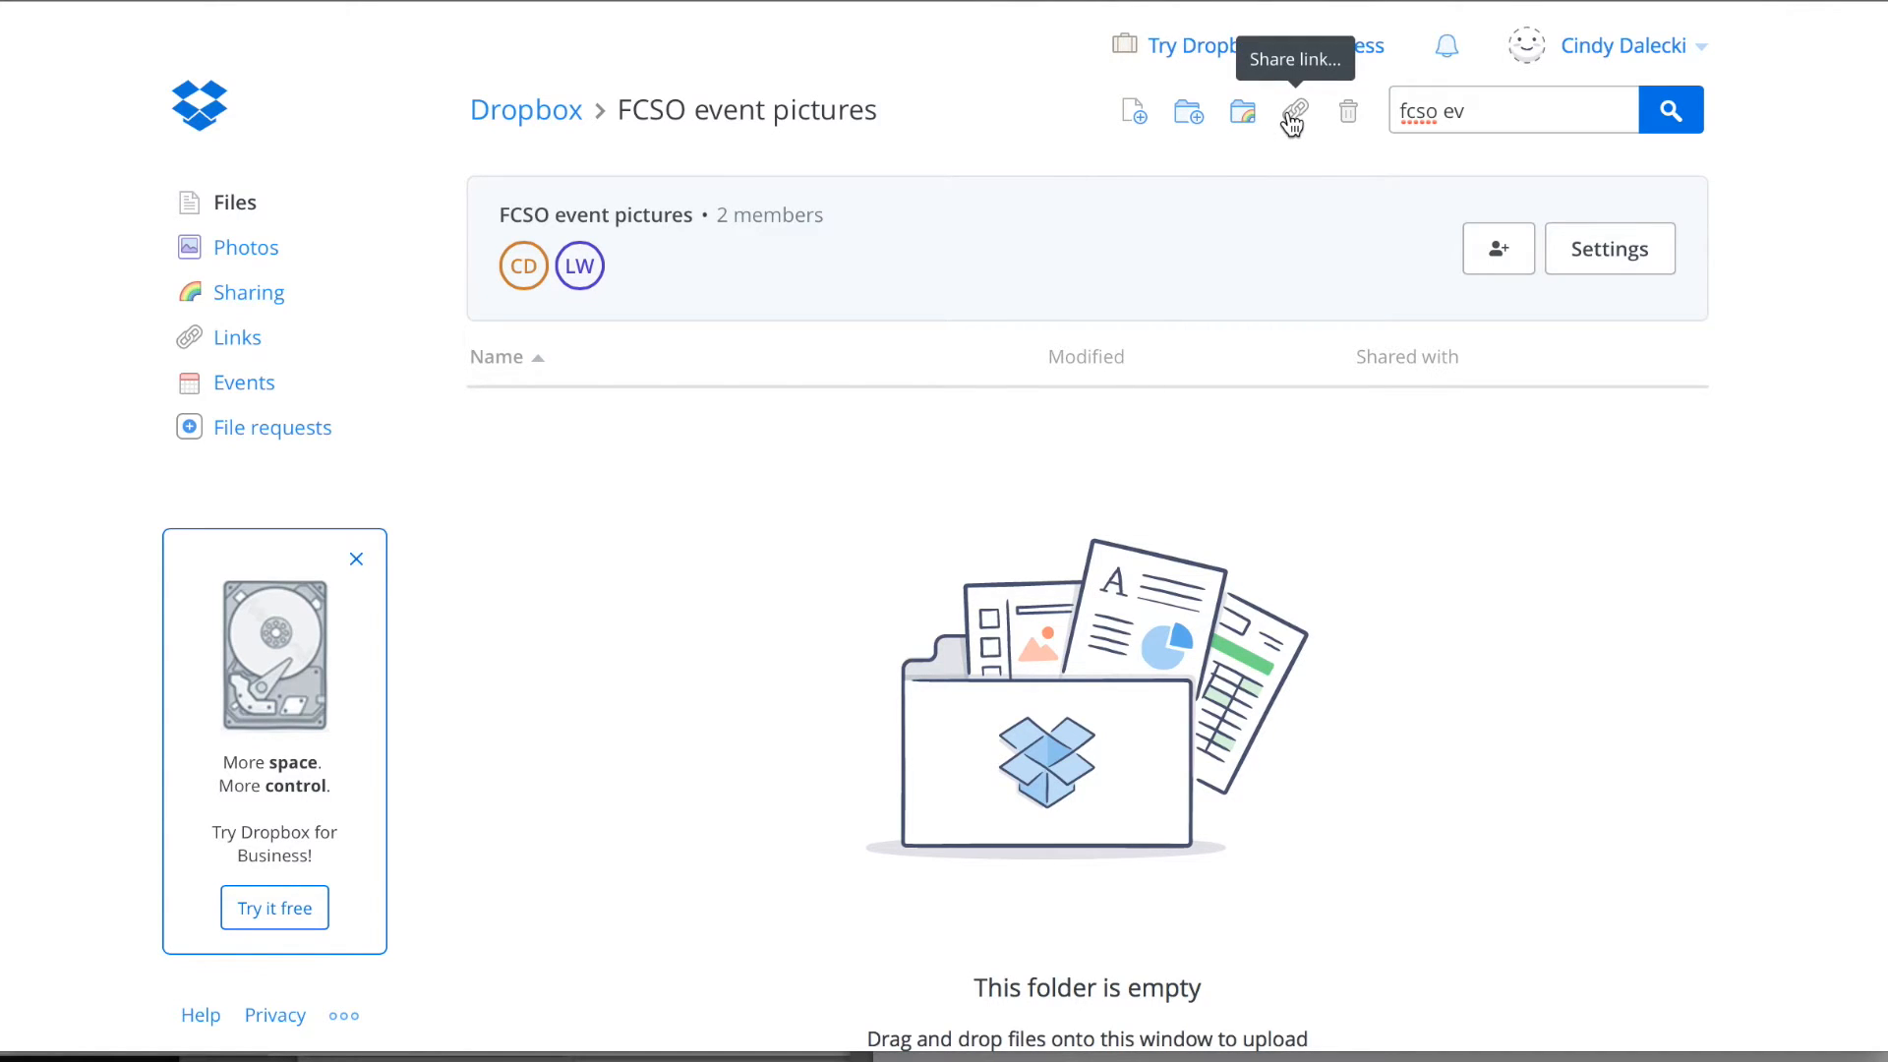
{"action": "mouse_move", "coordinate": [1133, 114]}
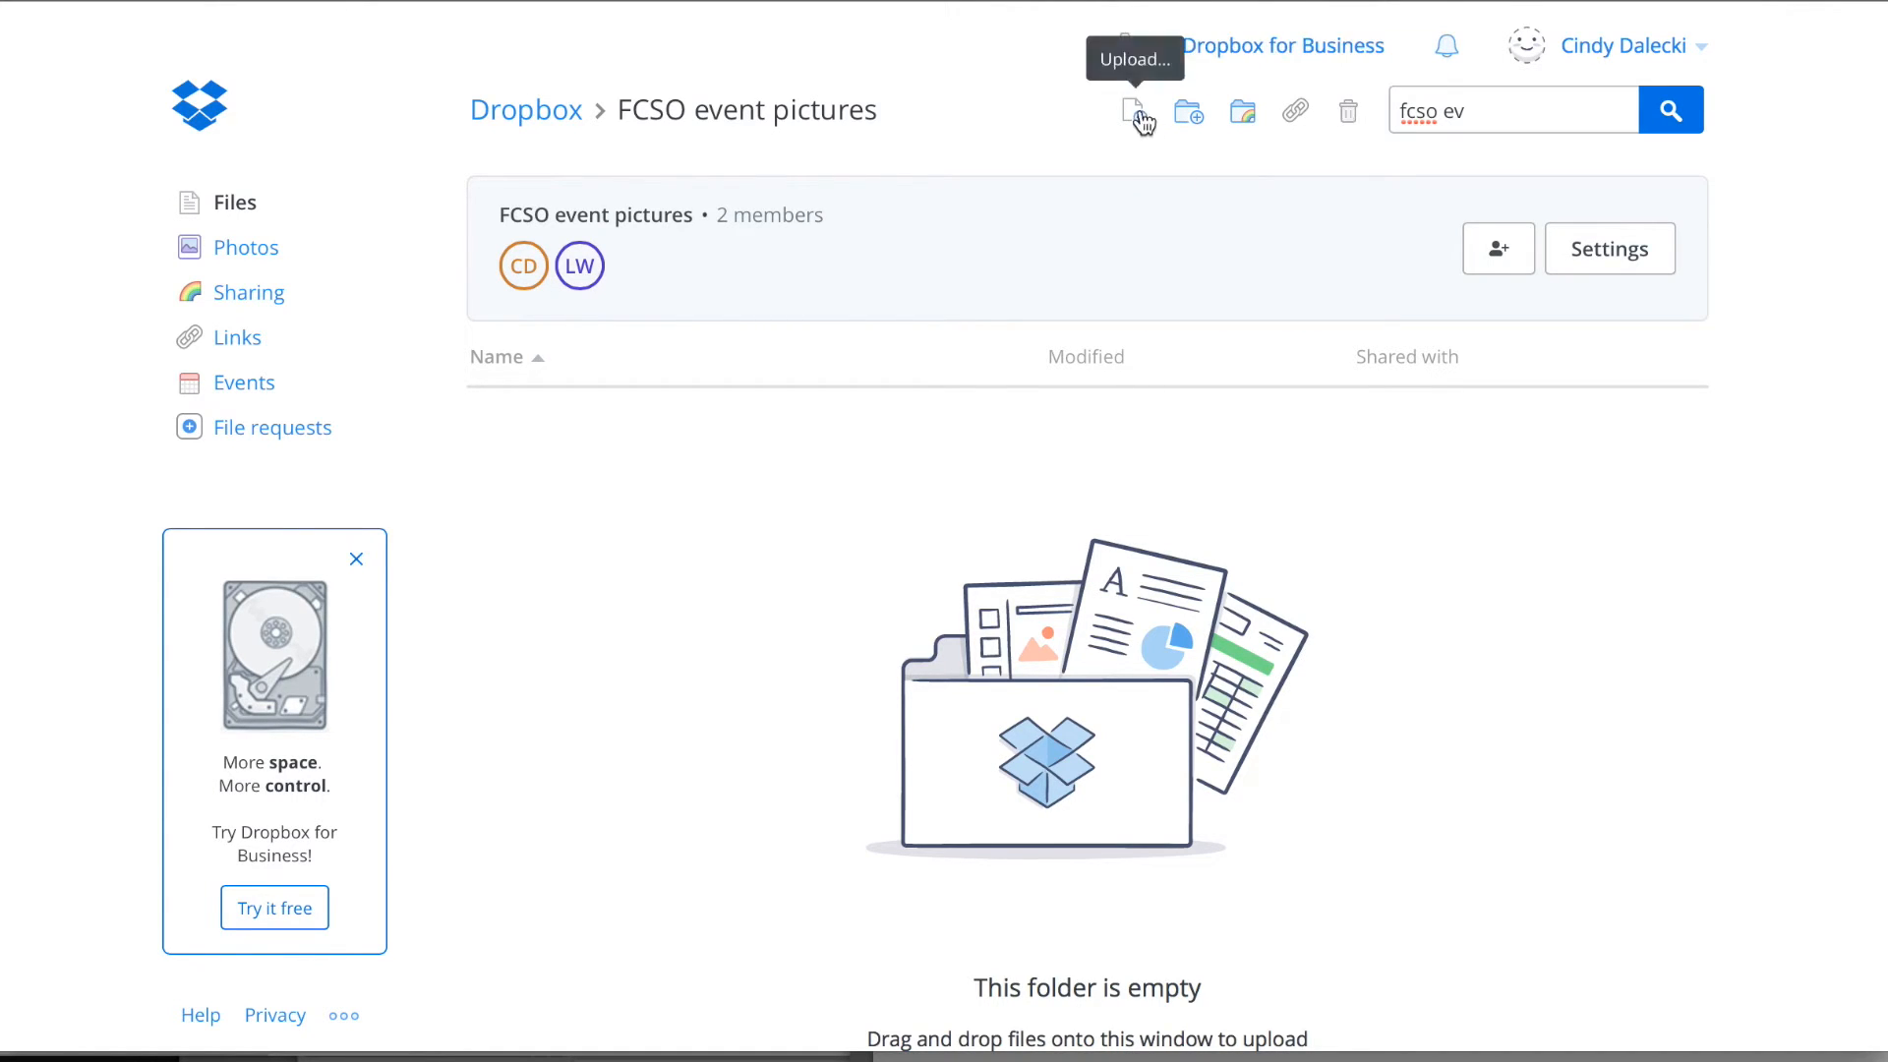
Upload the five photos from FCSO > Veterans day 2015 into this folder.
{"action": "left_click", "coordinate": [1132, 109]}
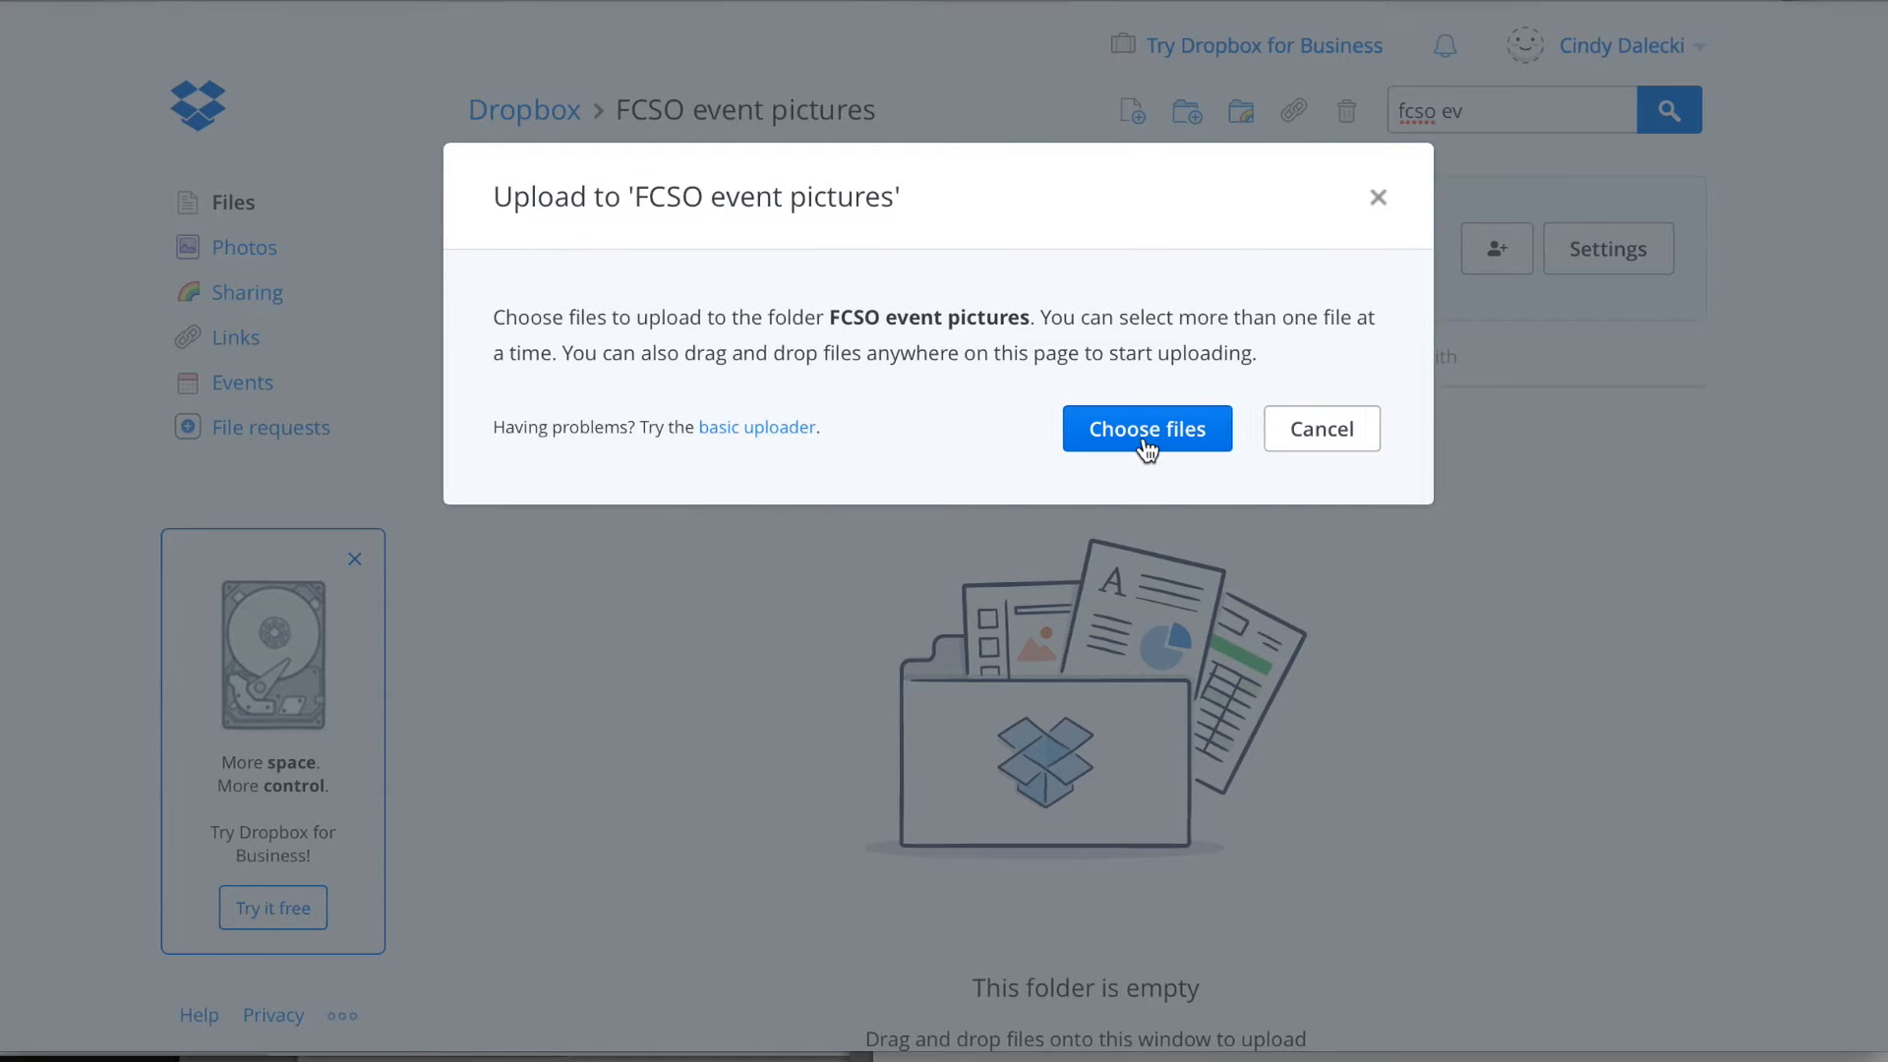
{"action": "left_click", "coordinate": [1145, 428]}
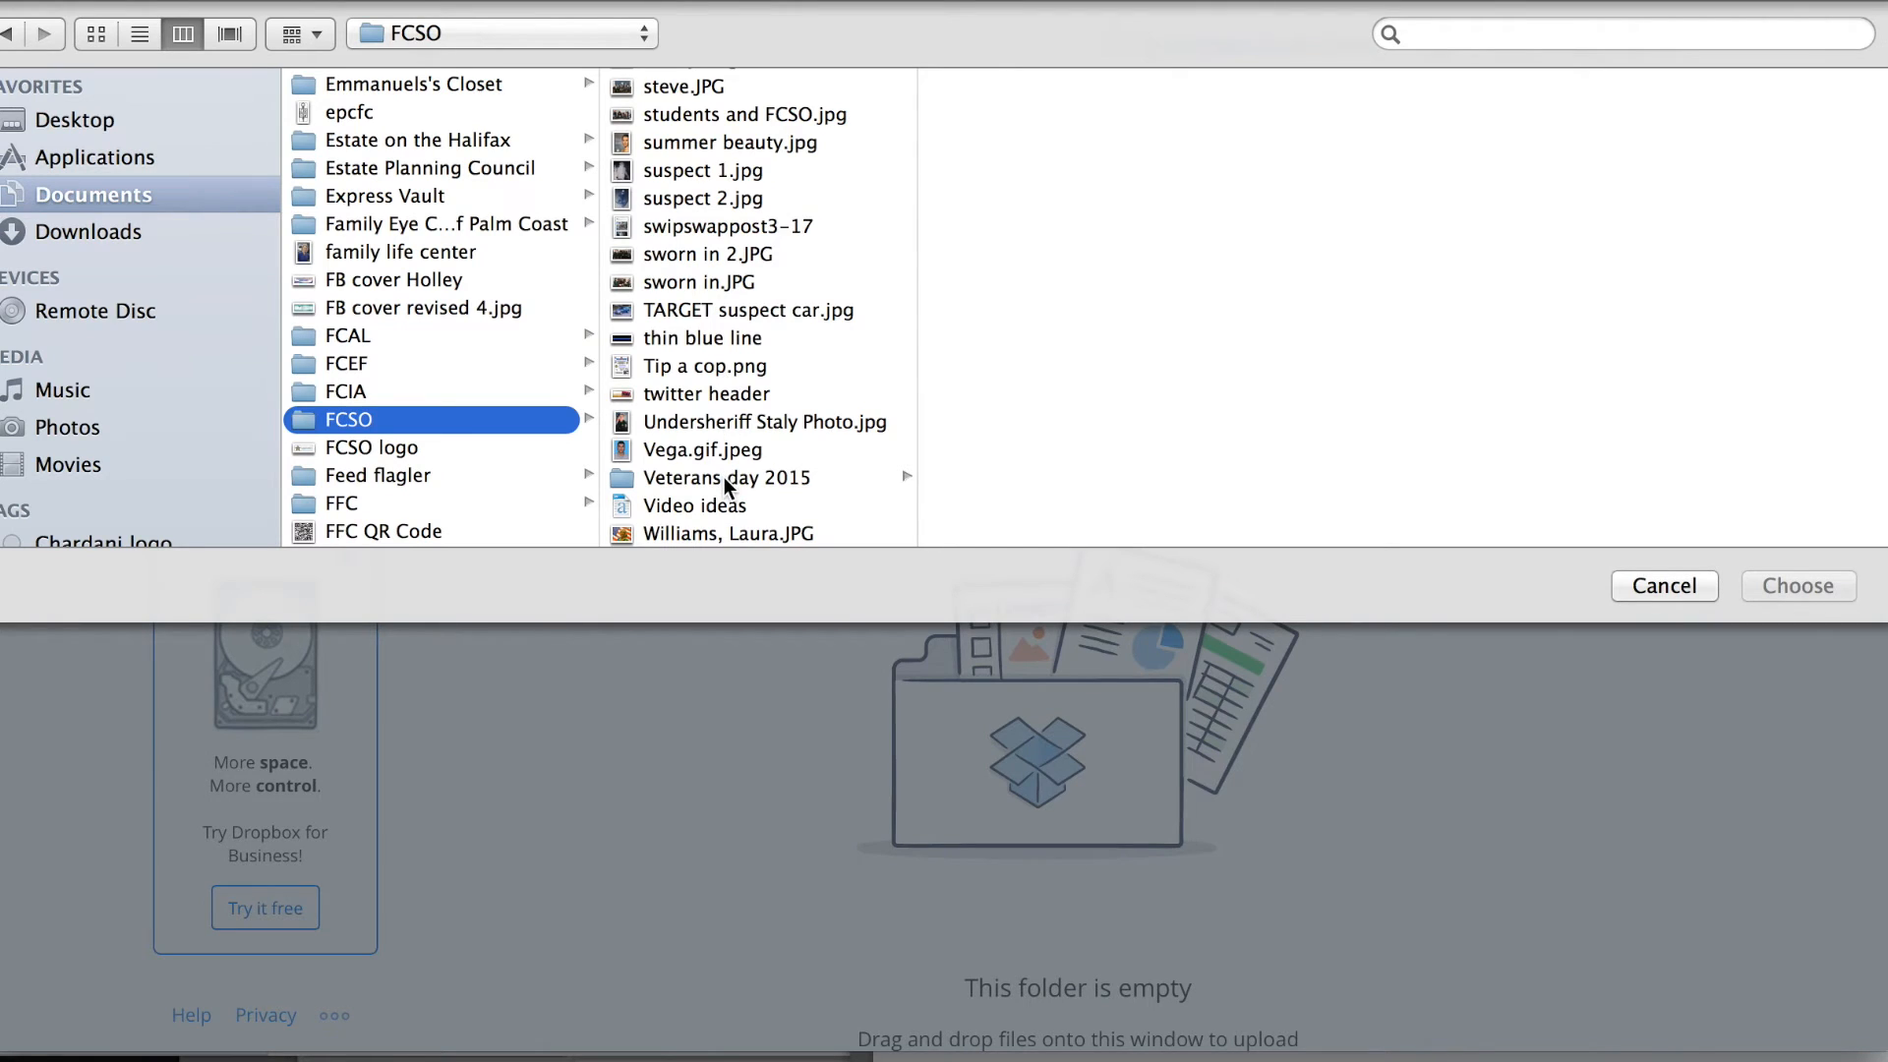
{"action": "left_click", "coordinate": [727, 478]}
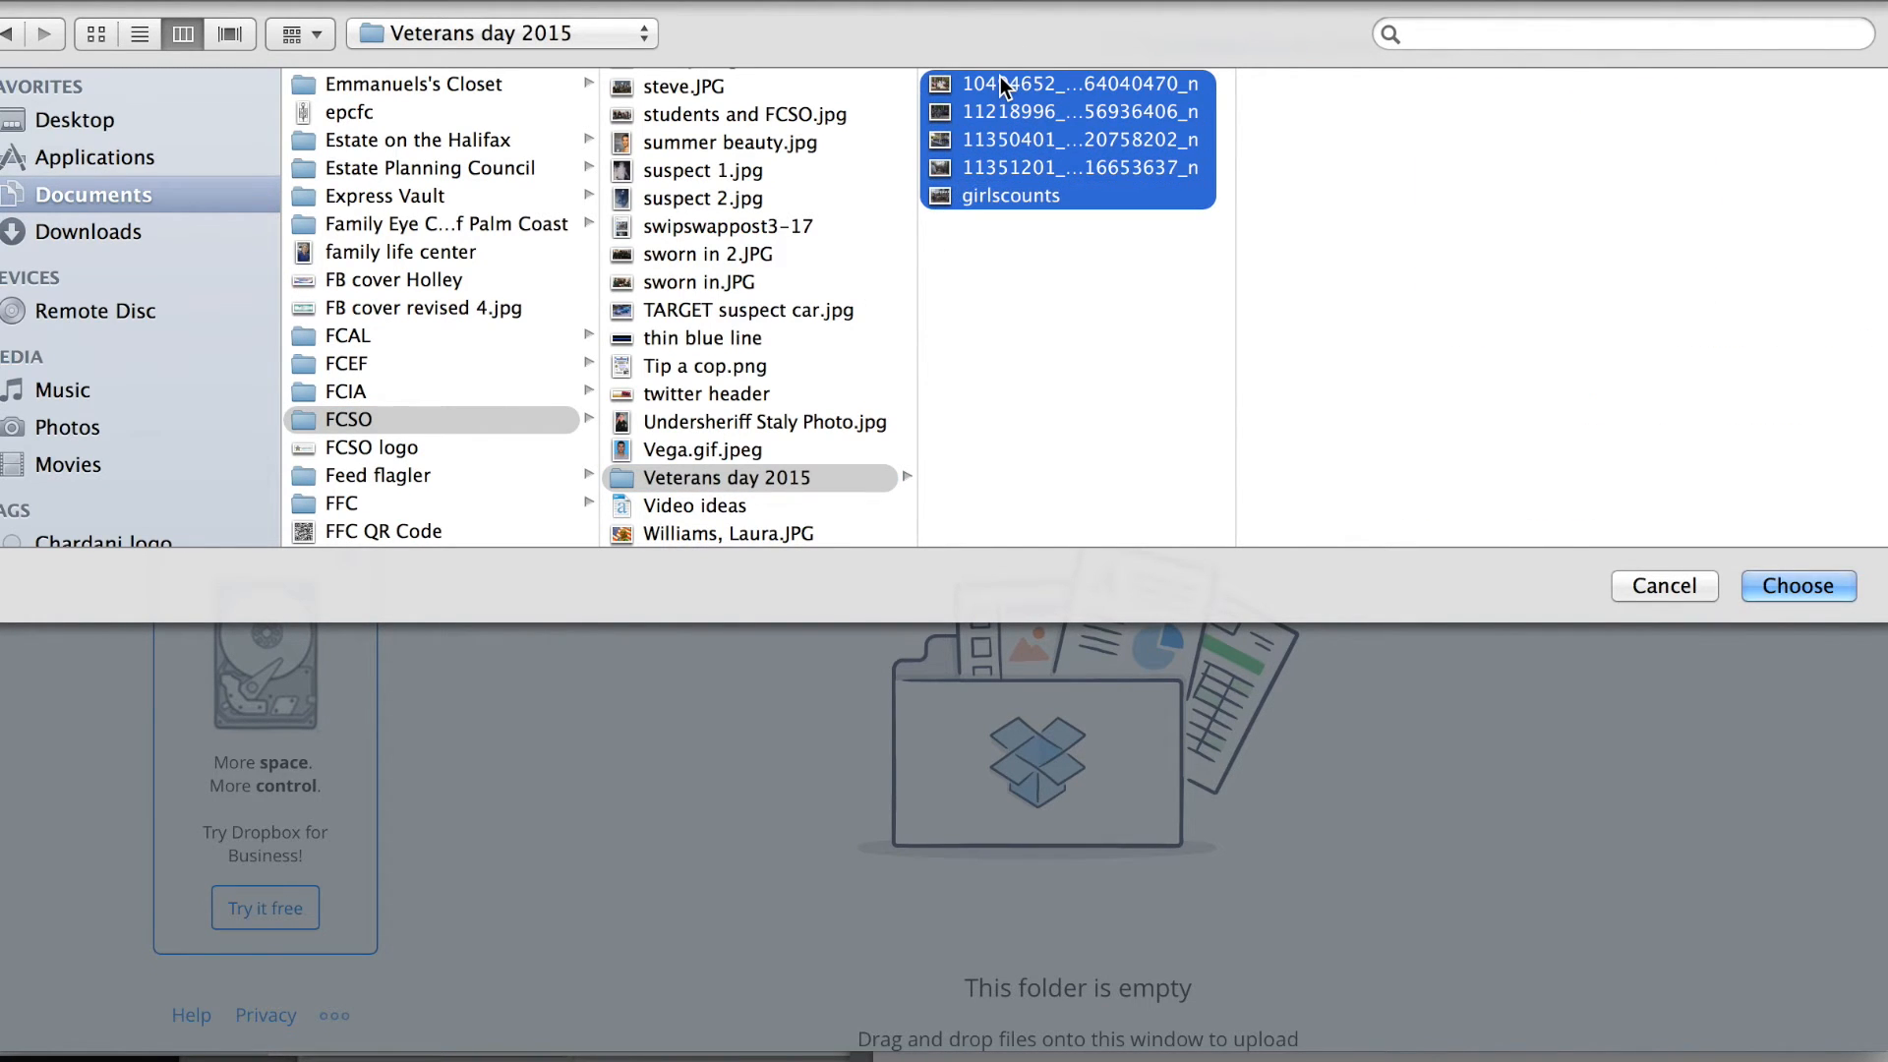
{"action": "left_click", "coordinate": [1796, 586]}
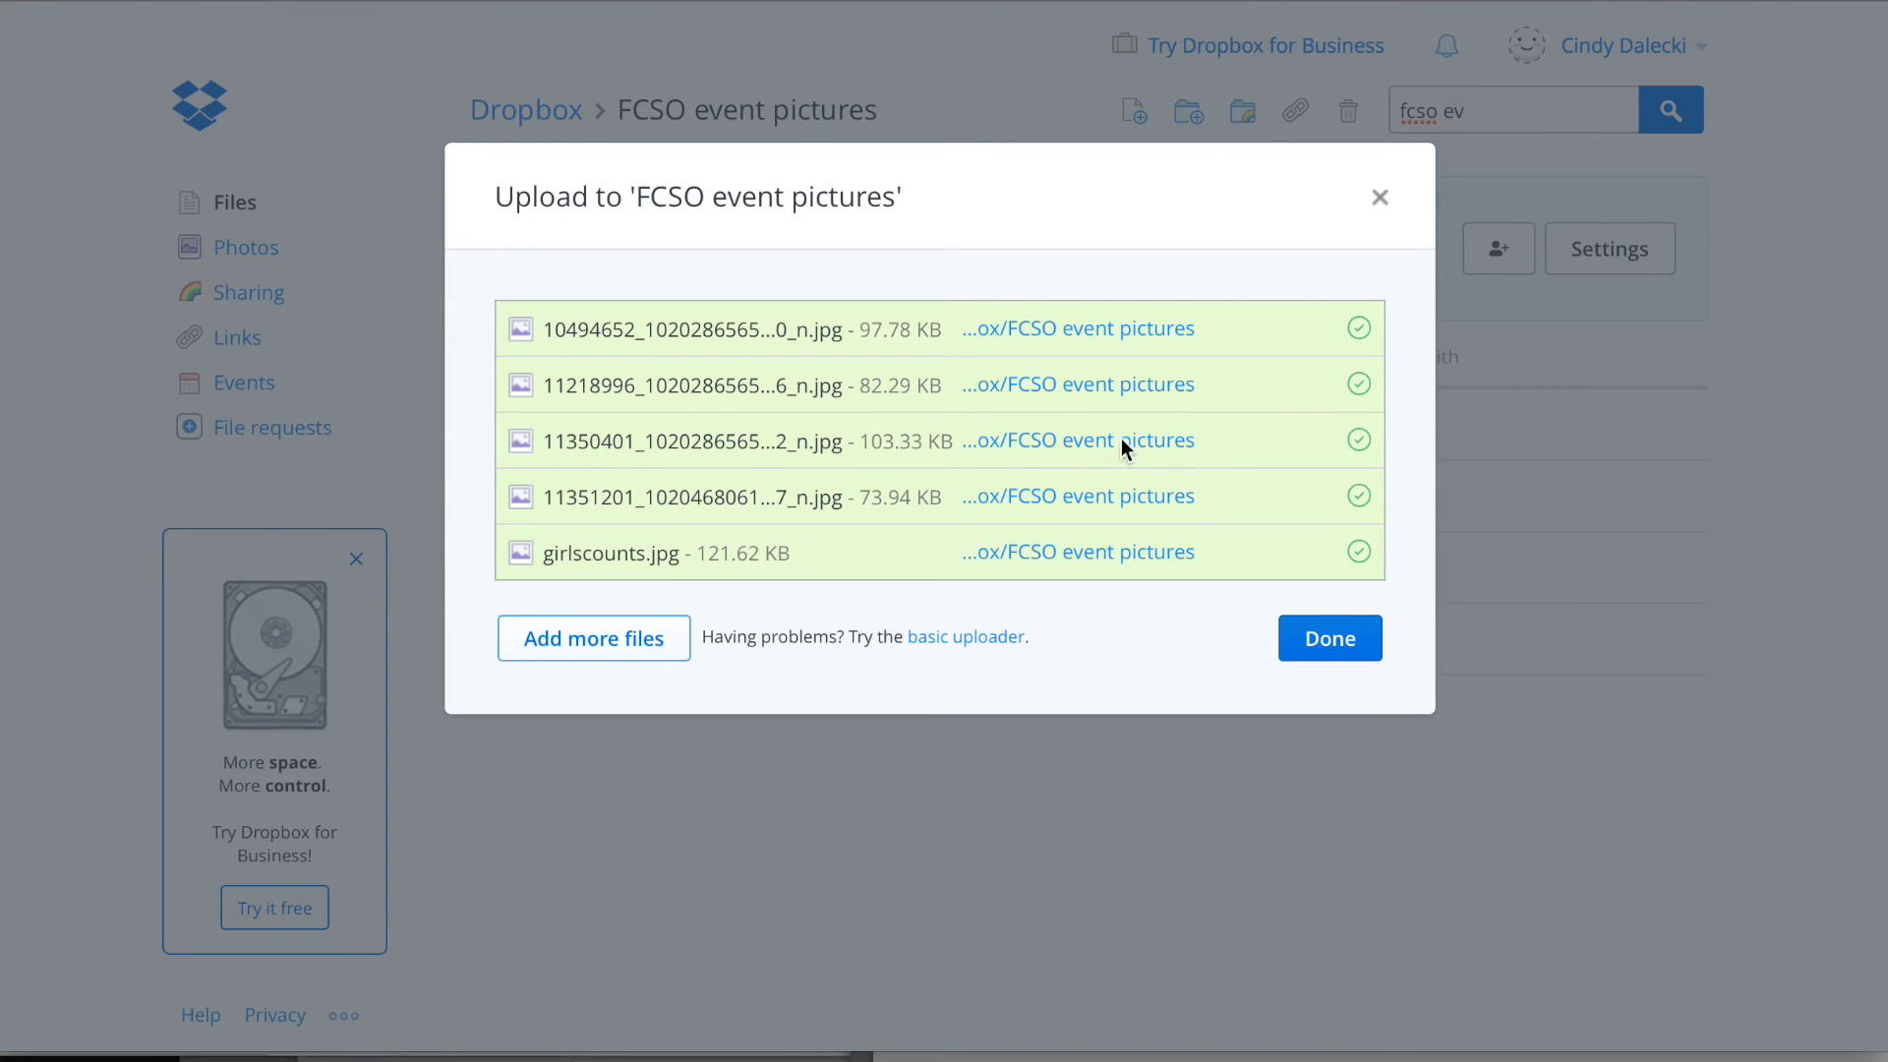
Close the upload dialog and select girlscounts.jpg in the file list.
{"action": "left_click", "coordinate": [1329, 638]}
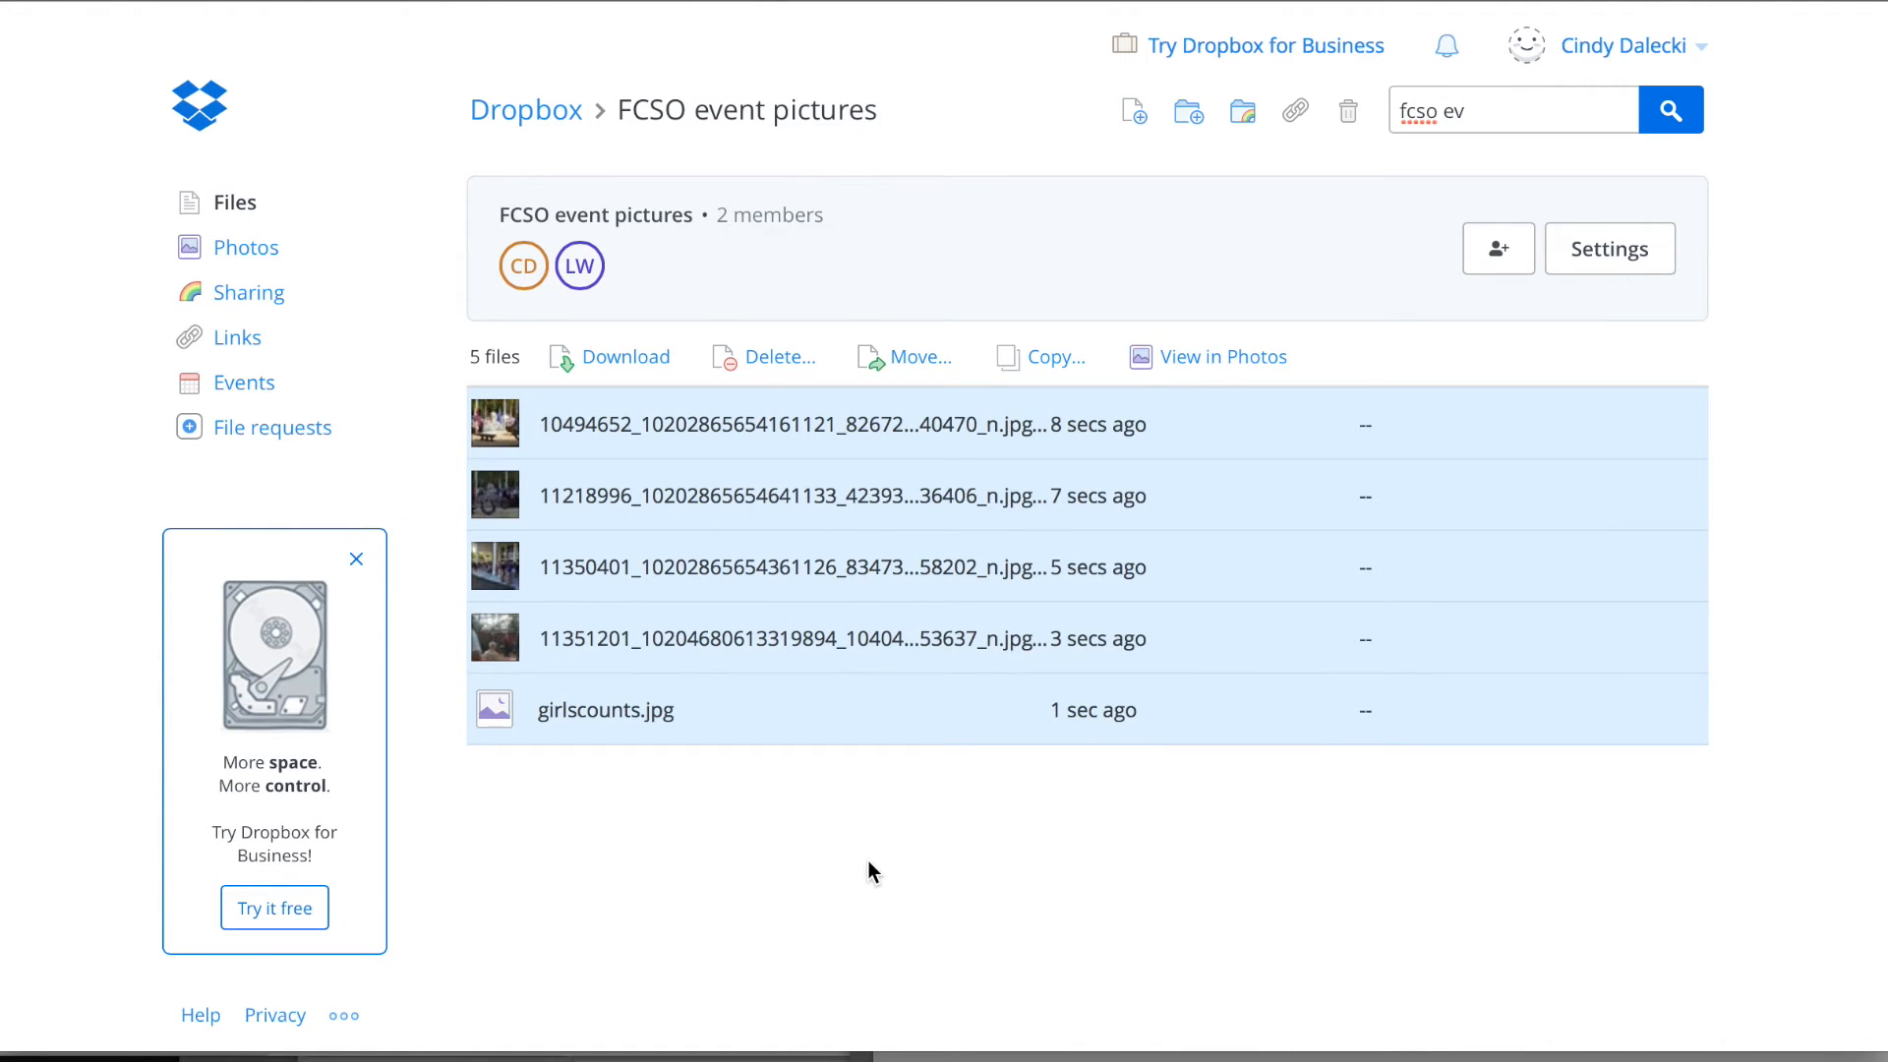
{"action": "left_click", "coordinate": [606, 709]}
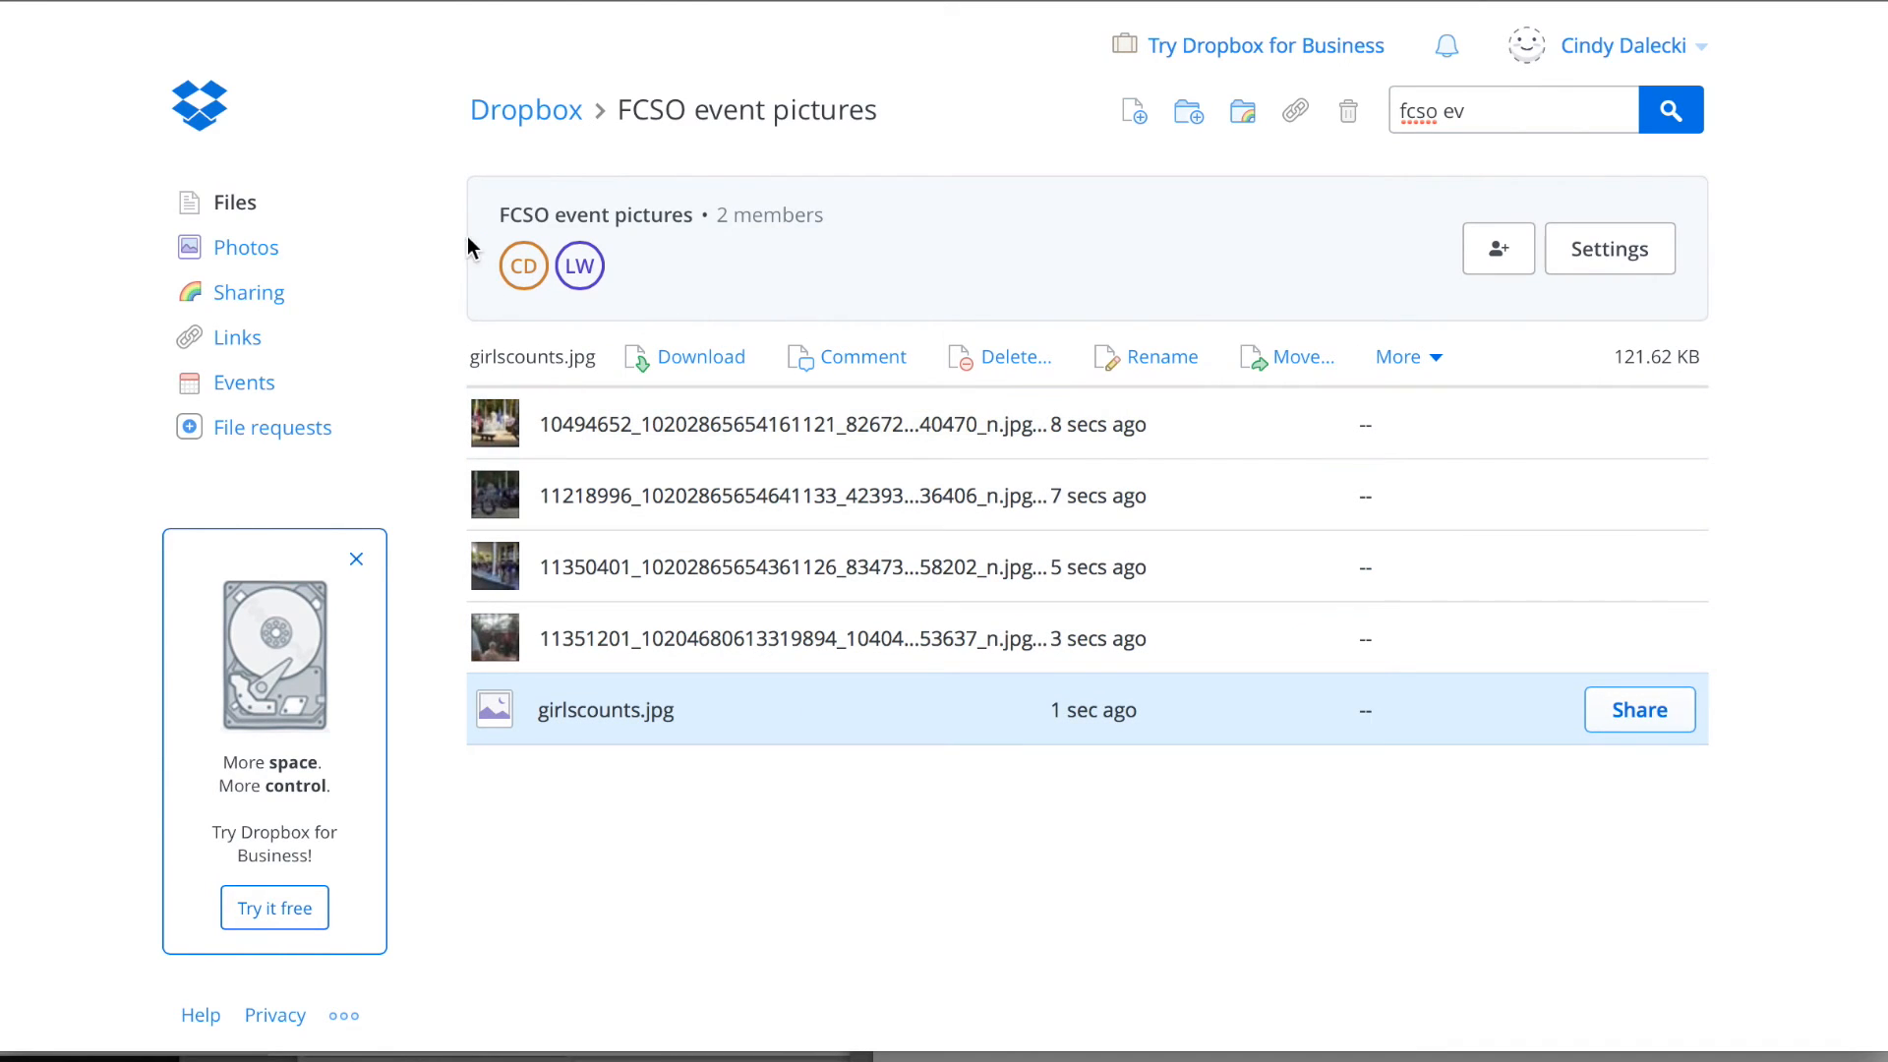
{"action": "mouse_move", "coordinate": [658, 310]}
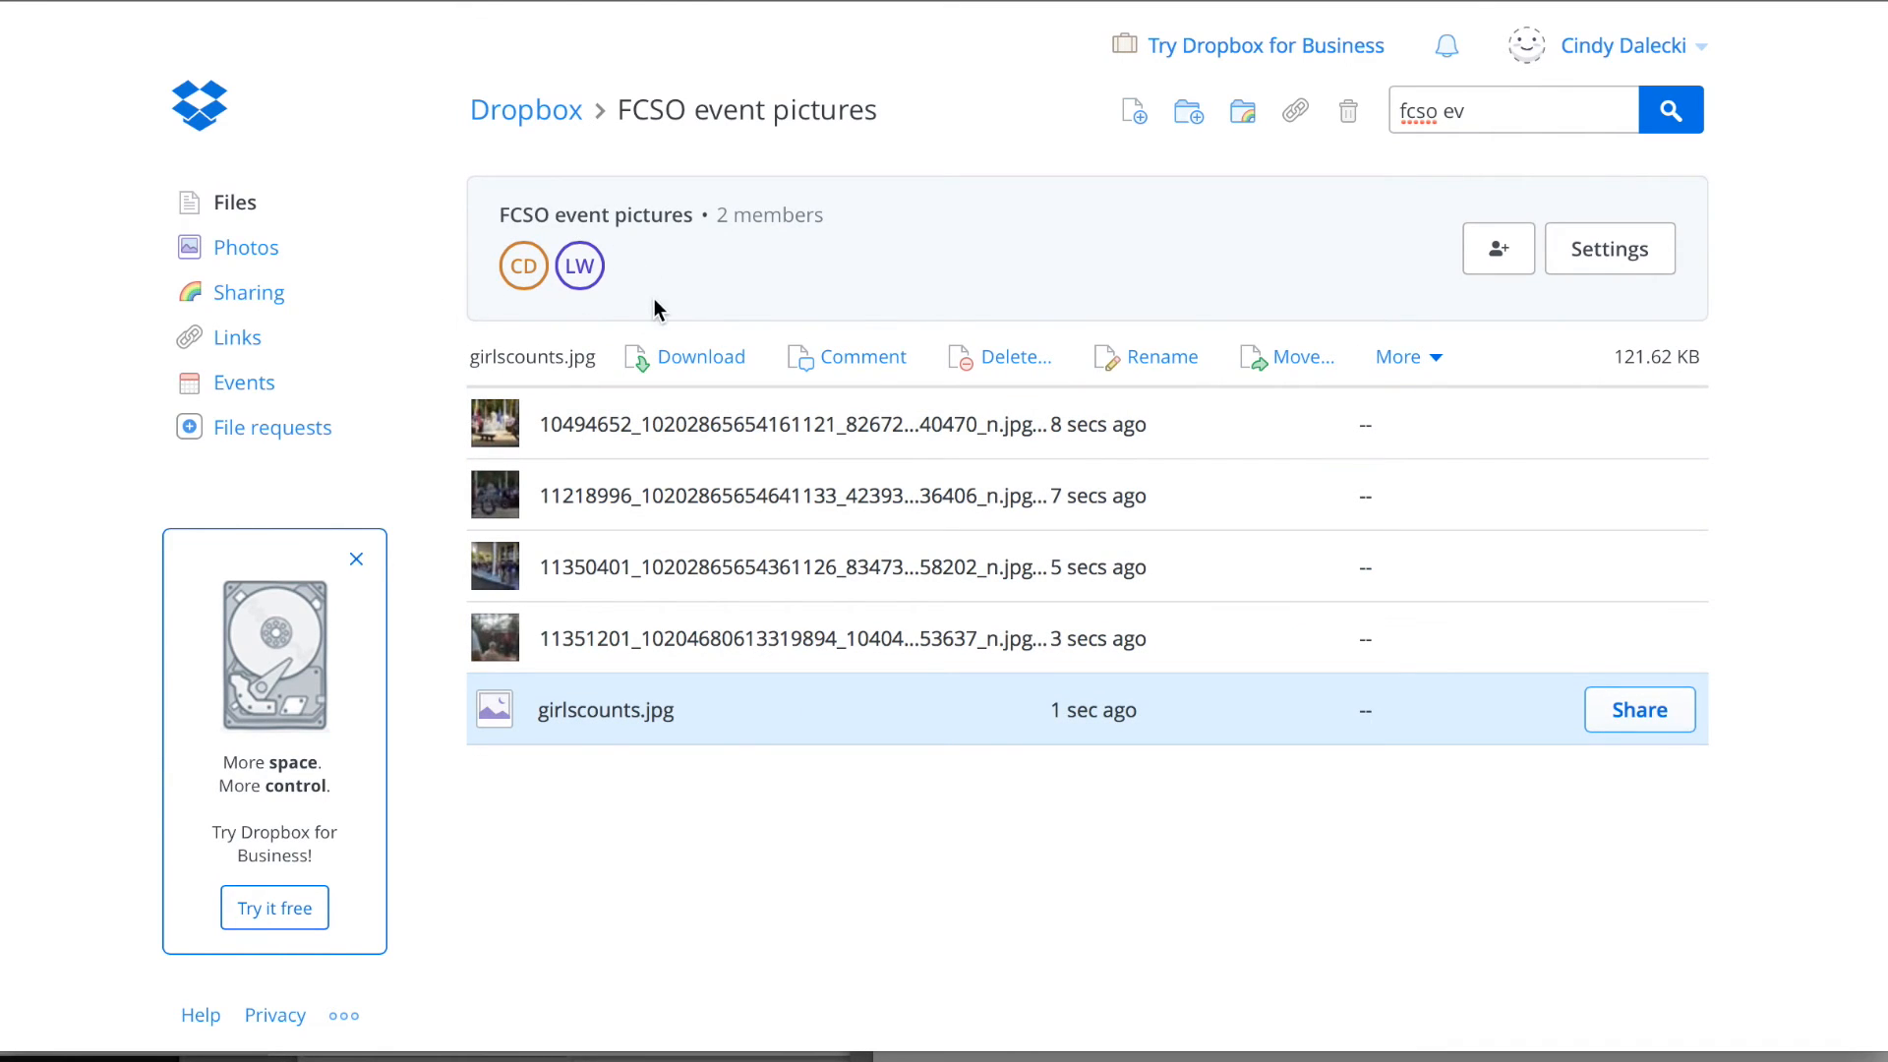
{"action": "mouse_move", "coordinate": [961, 293]}
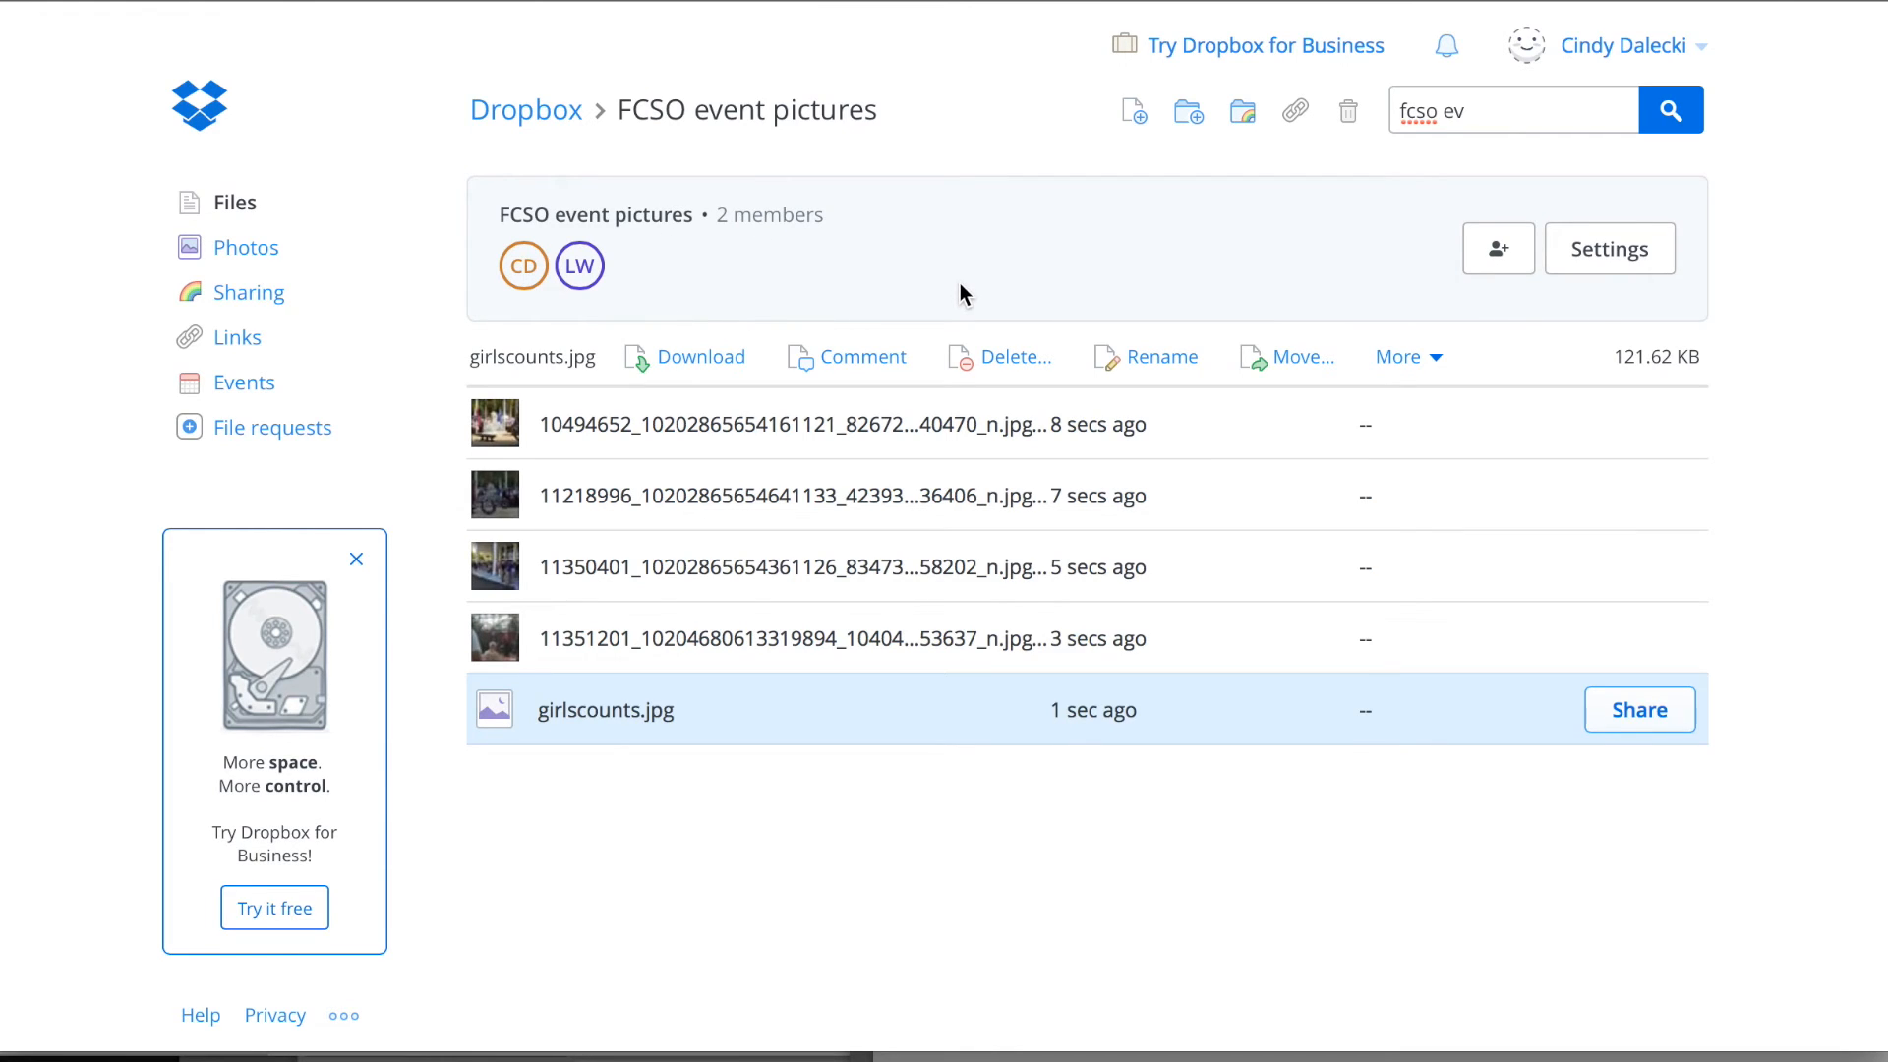
{"action": "mouse_move", "coordinate": [1189, 109]}
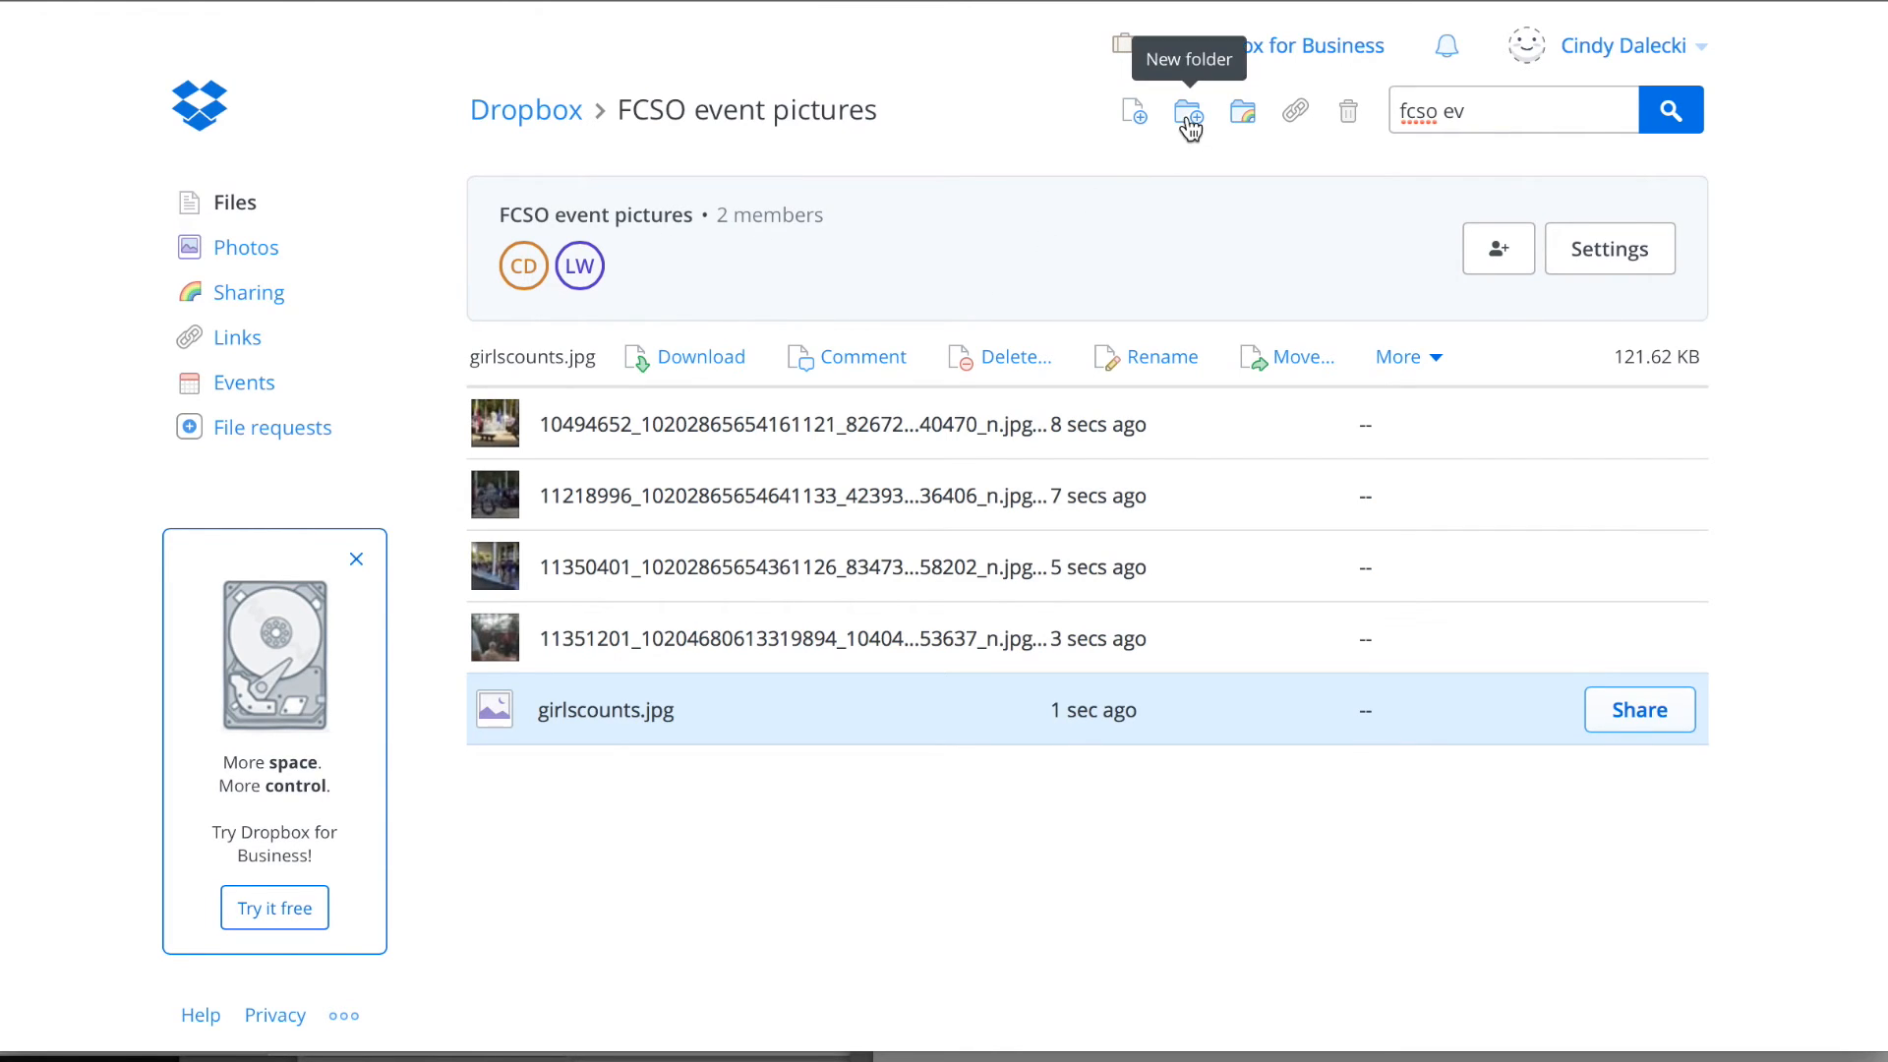
{"action": "mouse_move", "coordinate": [1244, 114]}
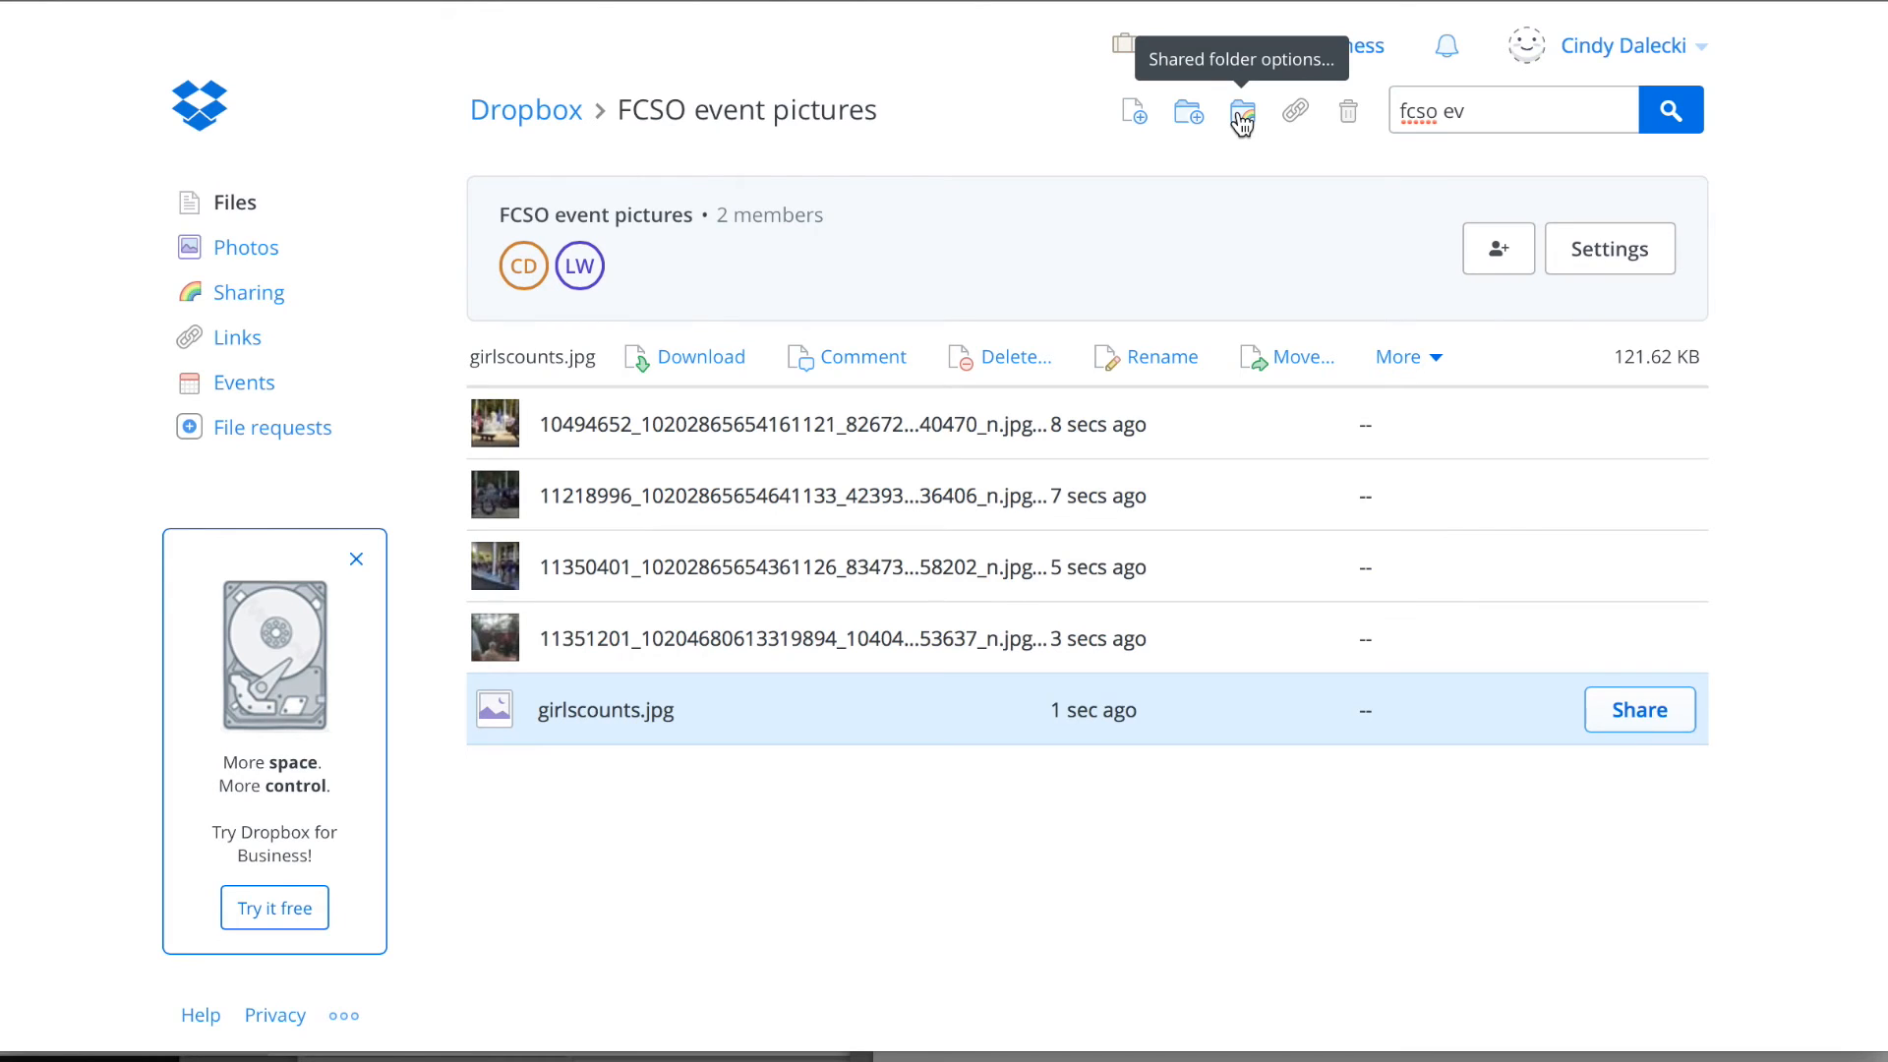
{"action": "left_click", "coordinate": [1243, 111]}
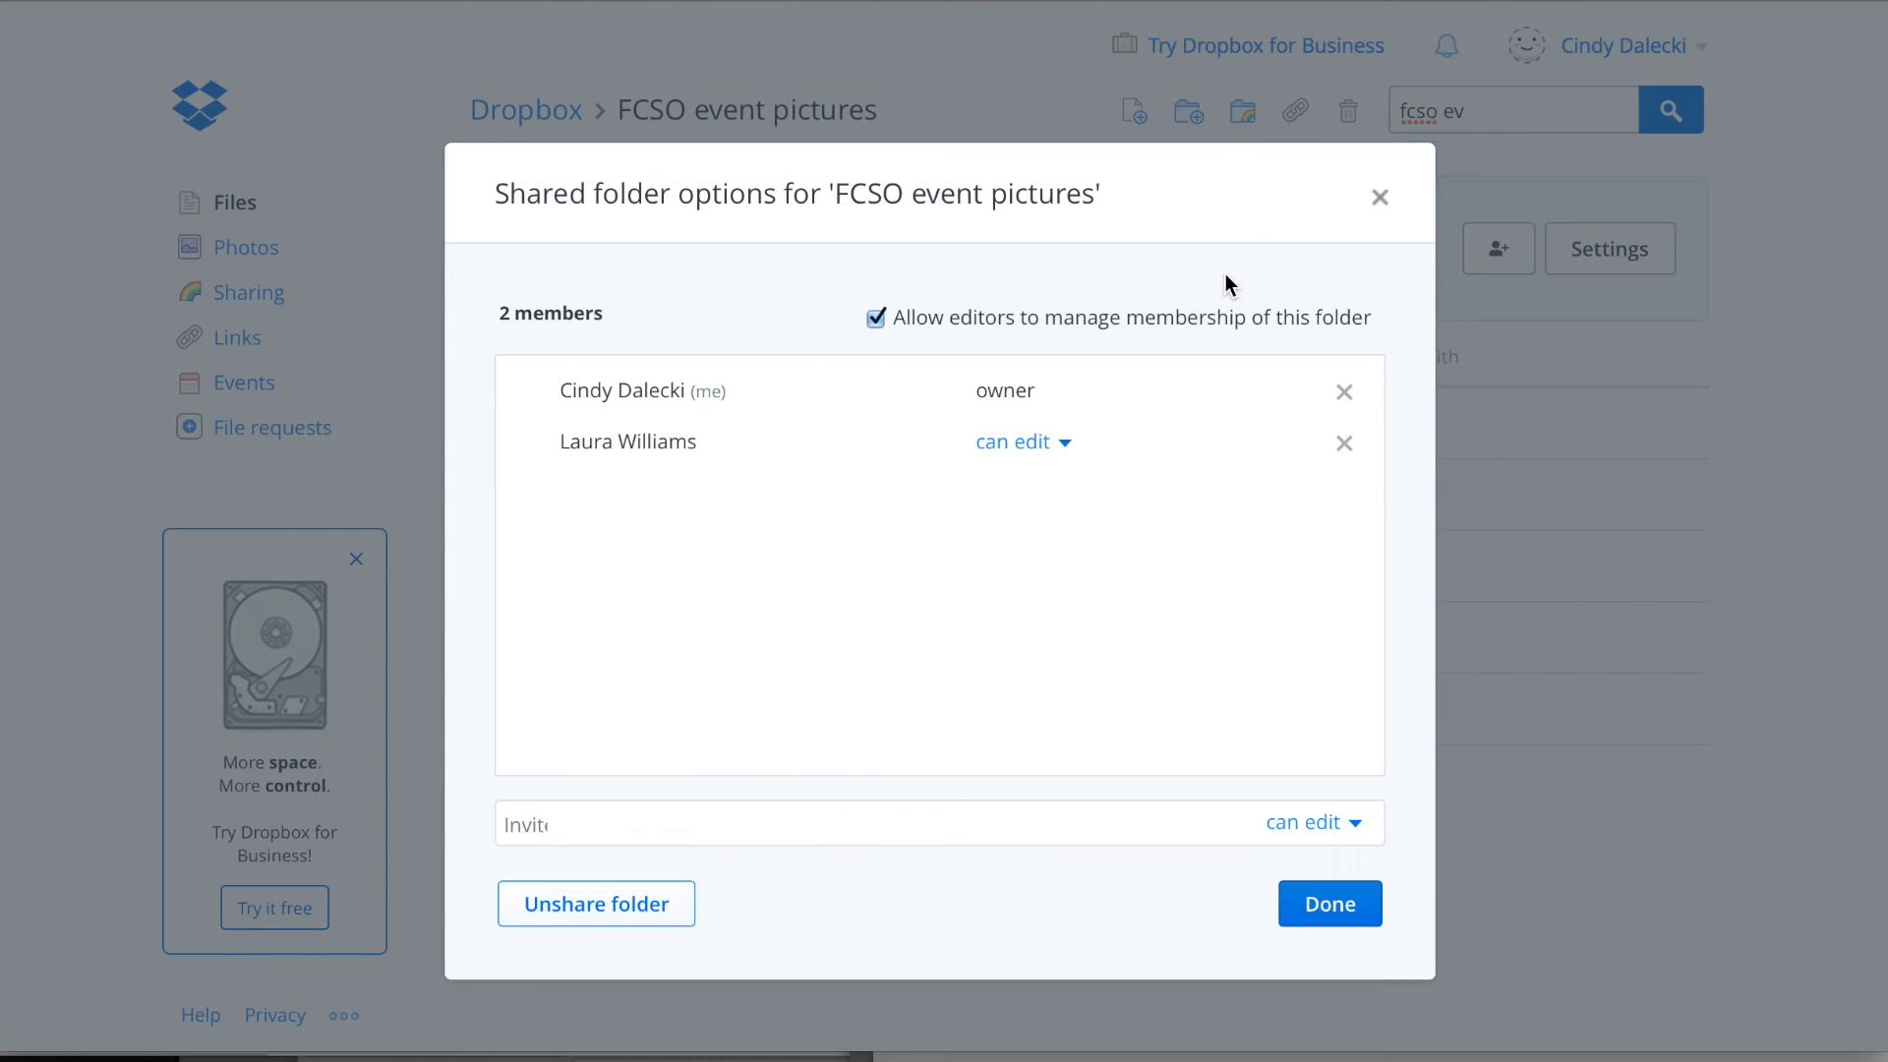
{"action": "left_click", "coordinate": [843, 822]}
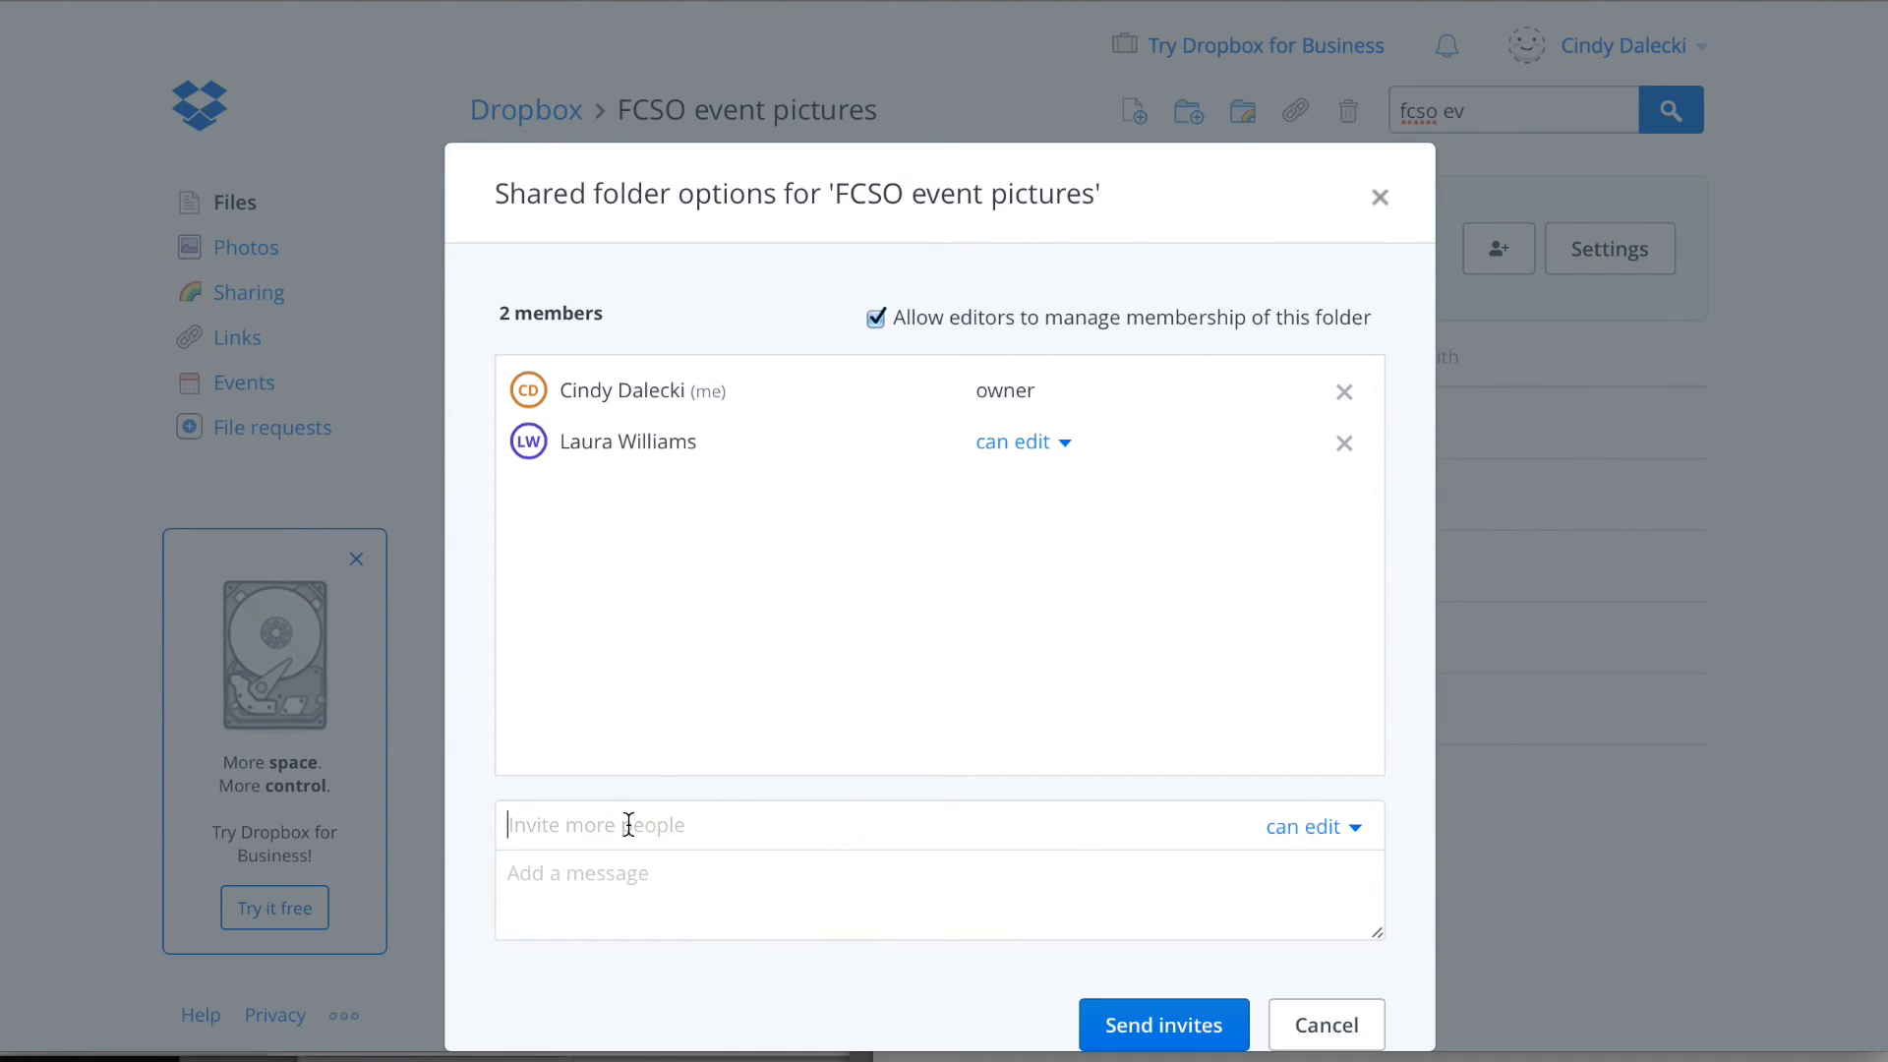
{"action": "left_click", "coordinate": [626, 825]}
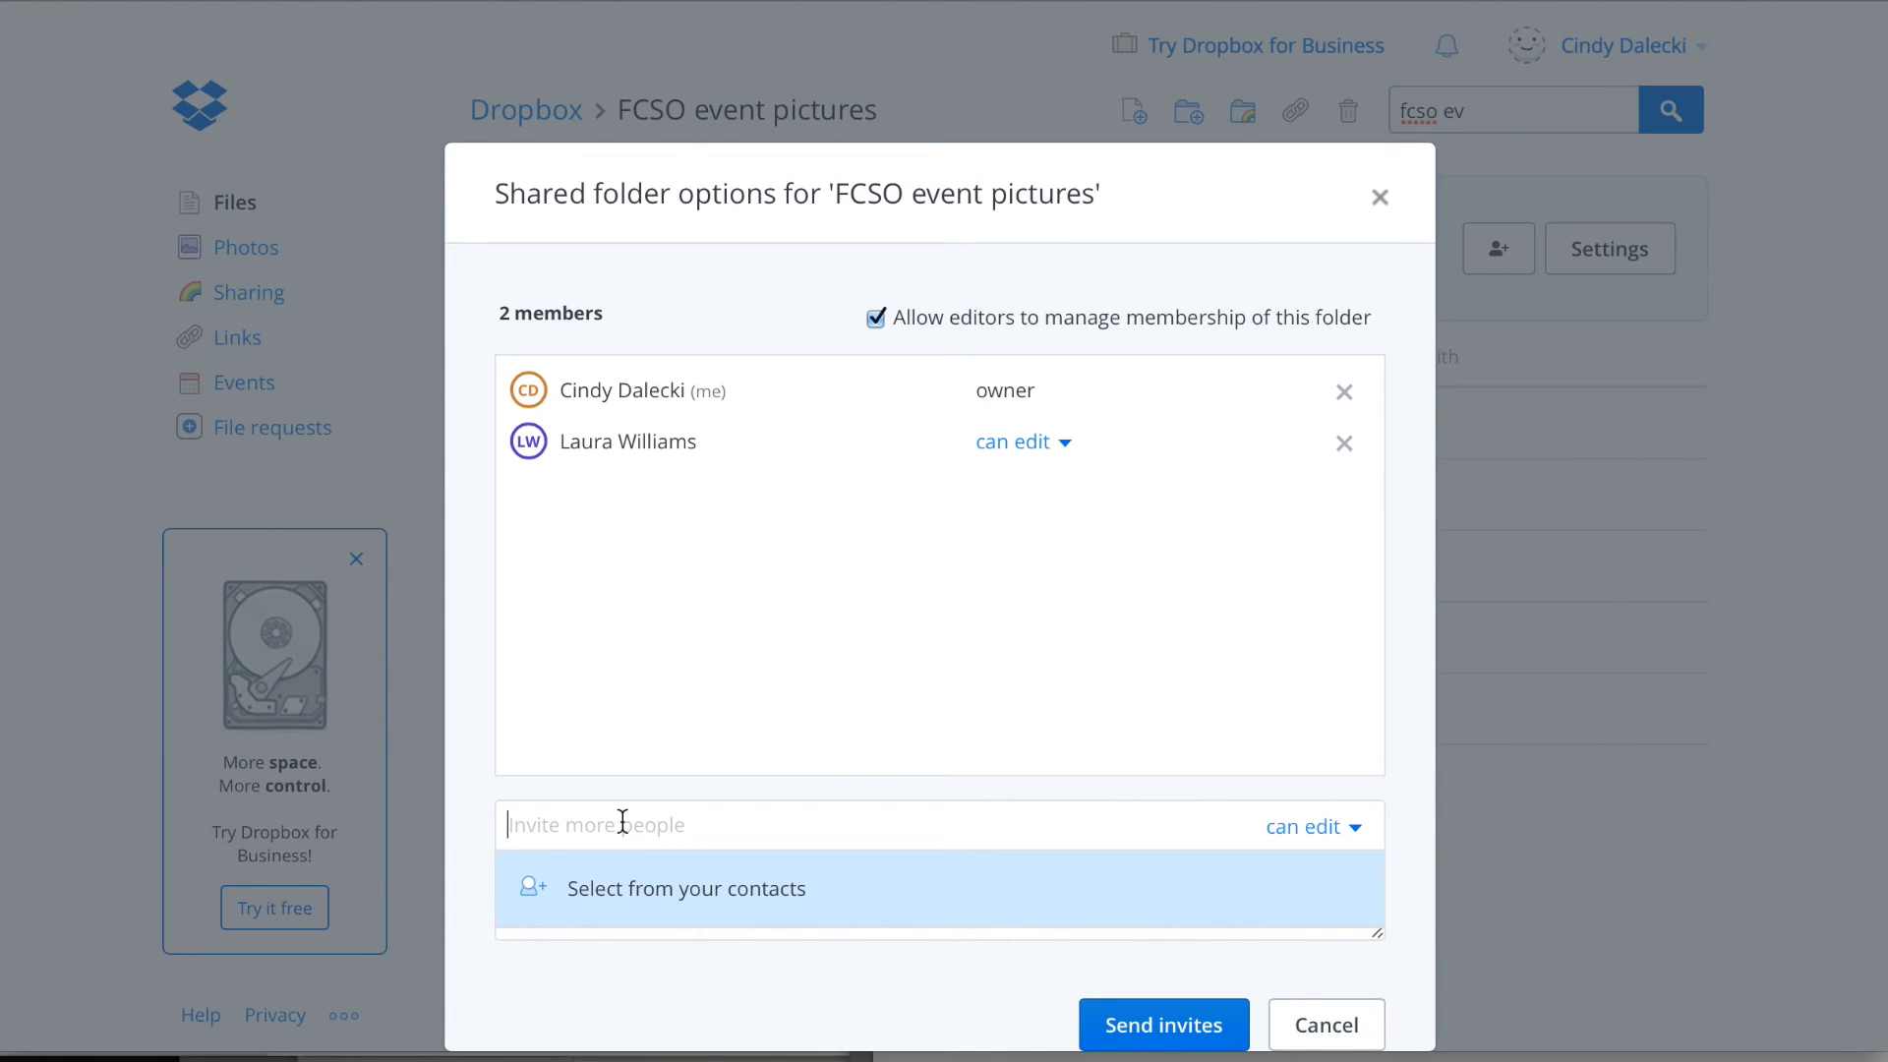
{"action": "type", "text": "meredith Rodriguez"}
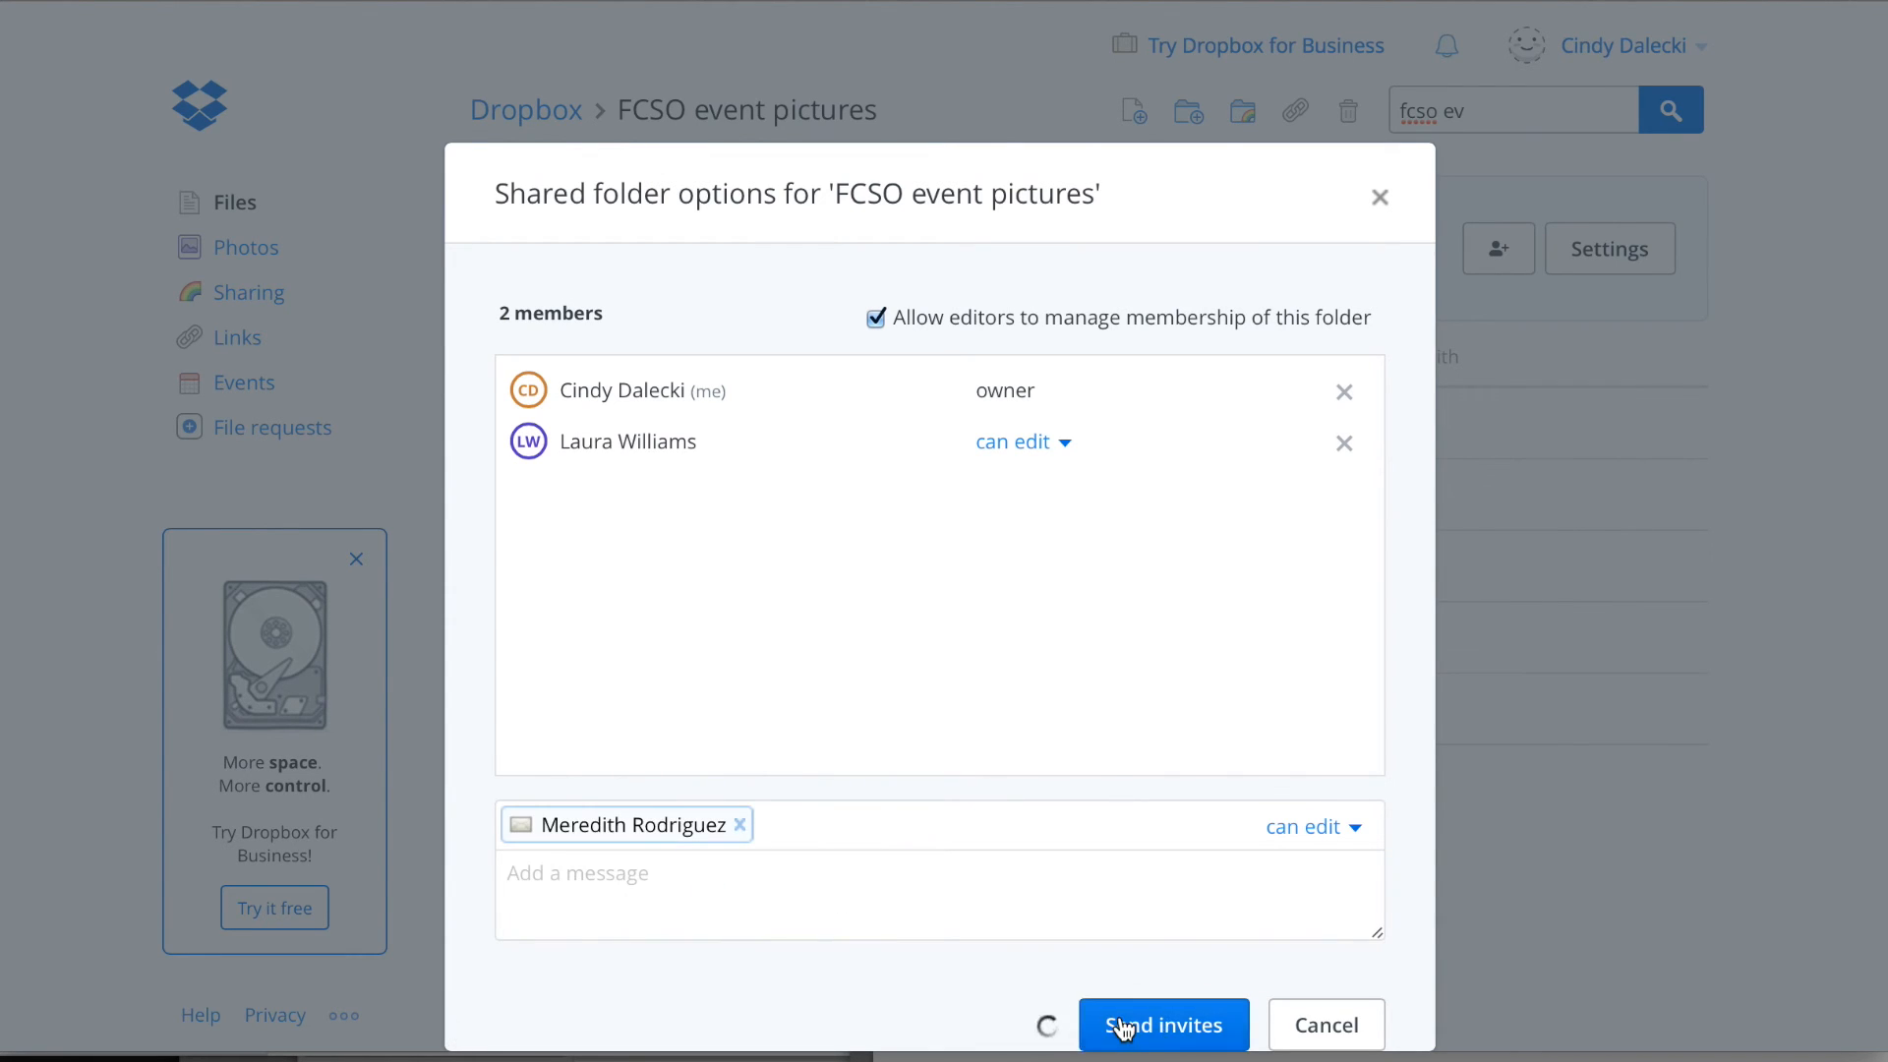
{"action": "left_click", "coordinate": [1163, 1024]}
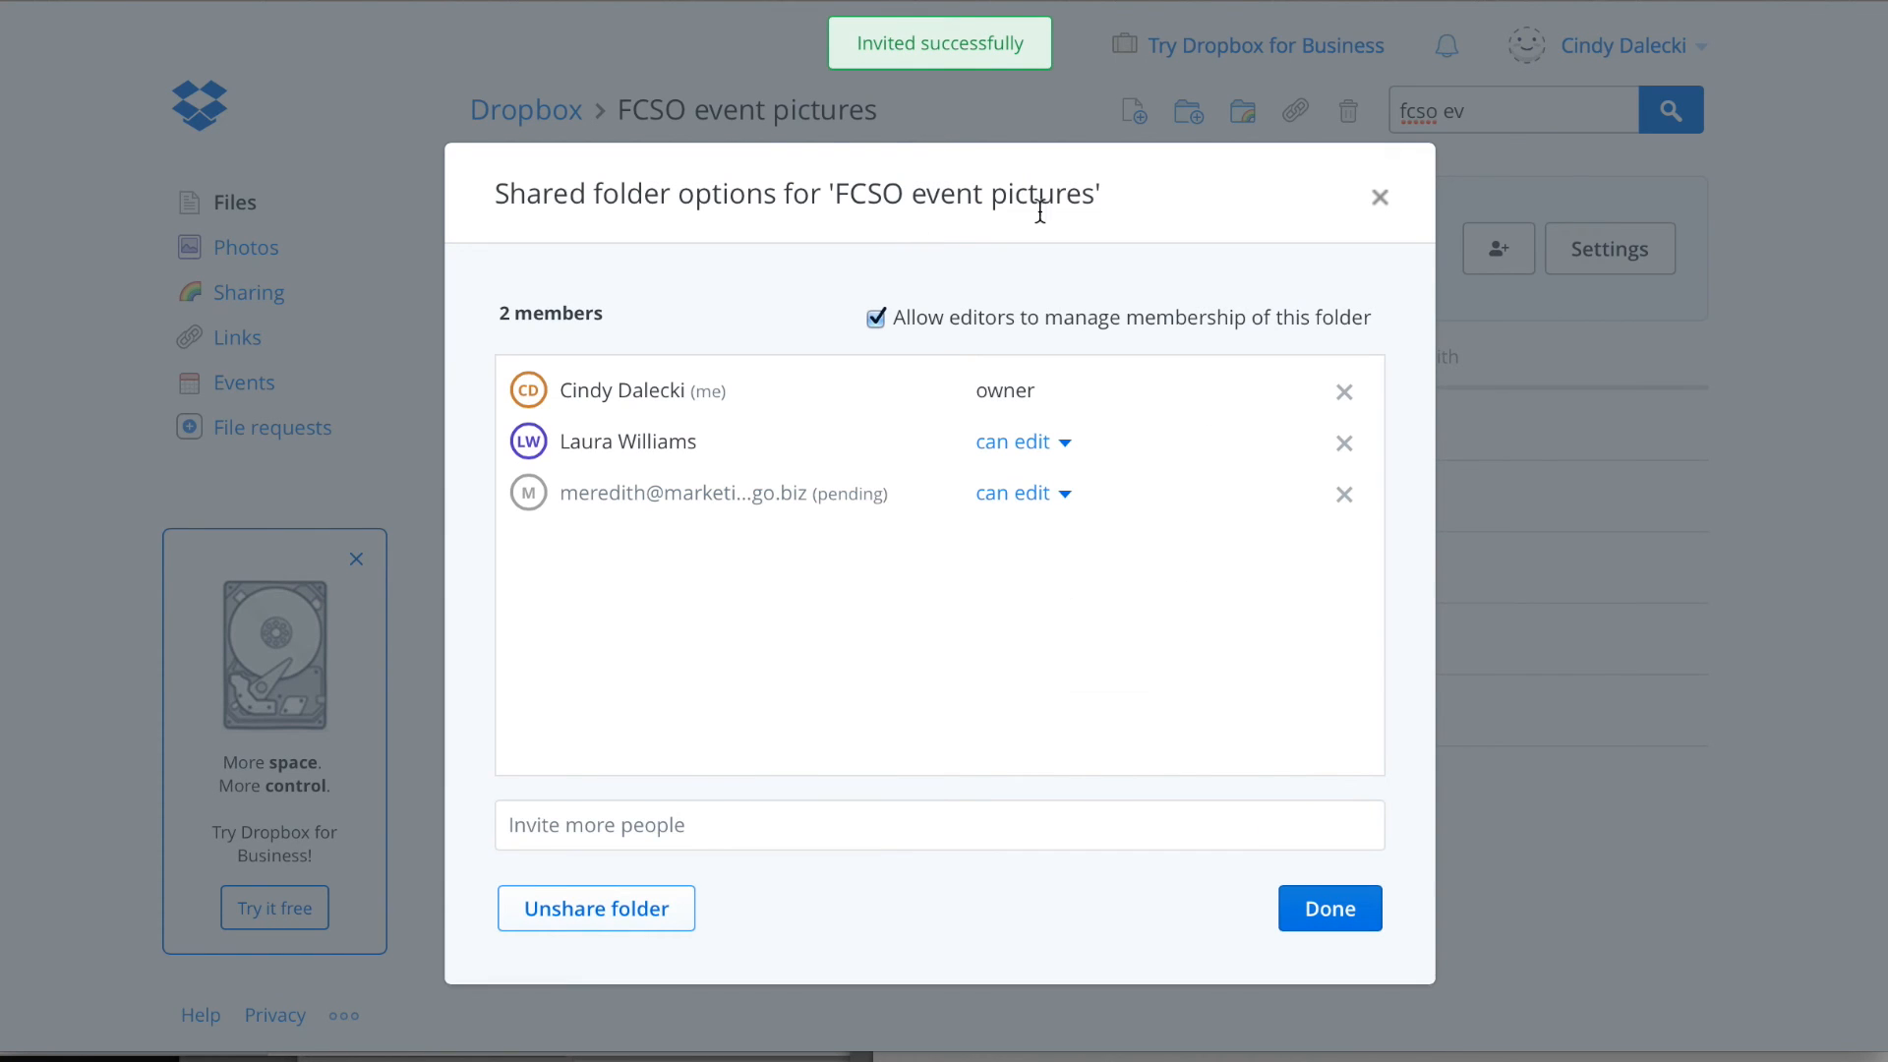
{"action": "left_click", "coordinate": [1329, 908]}
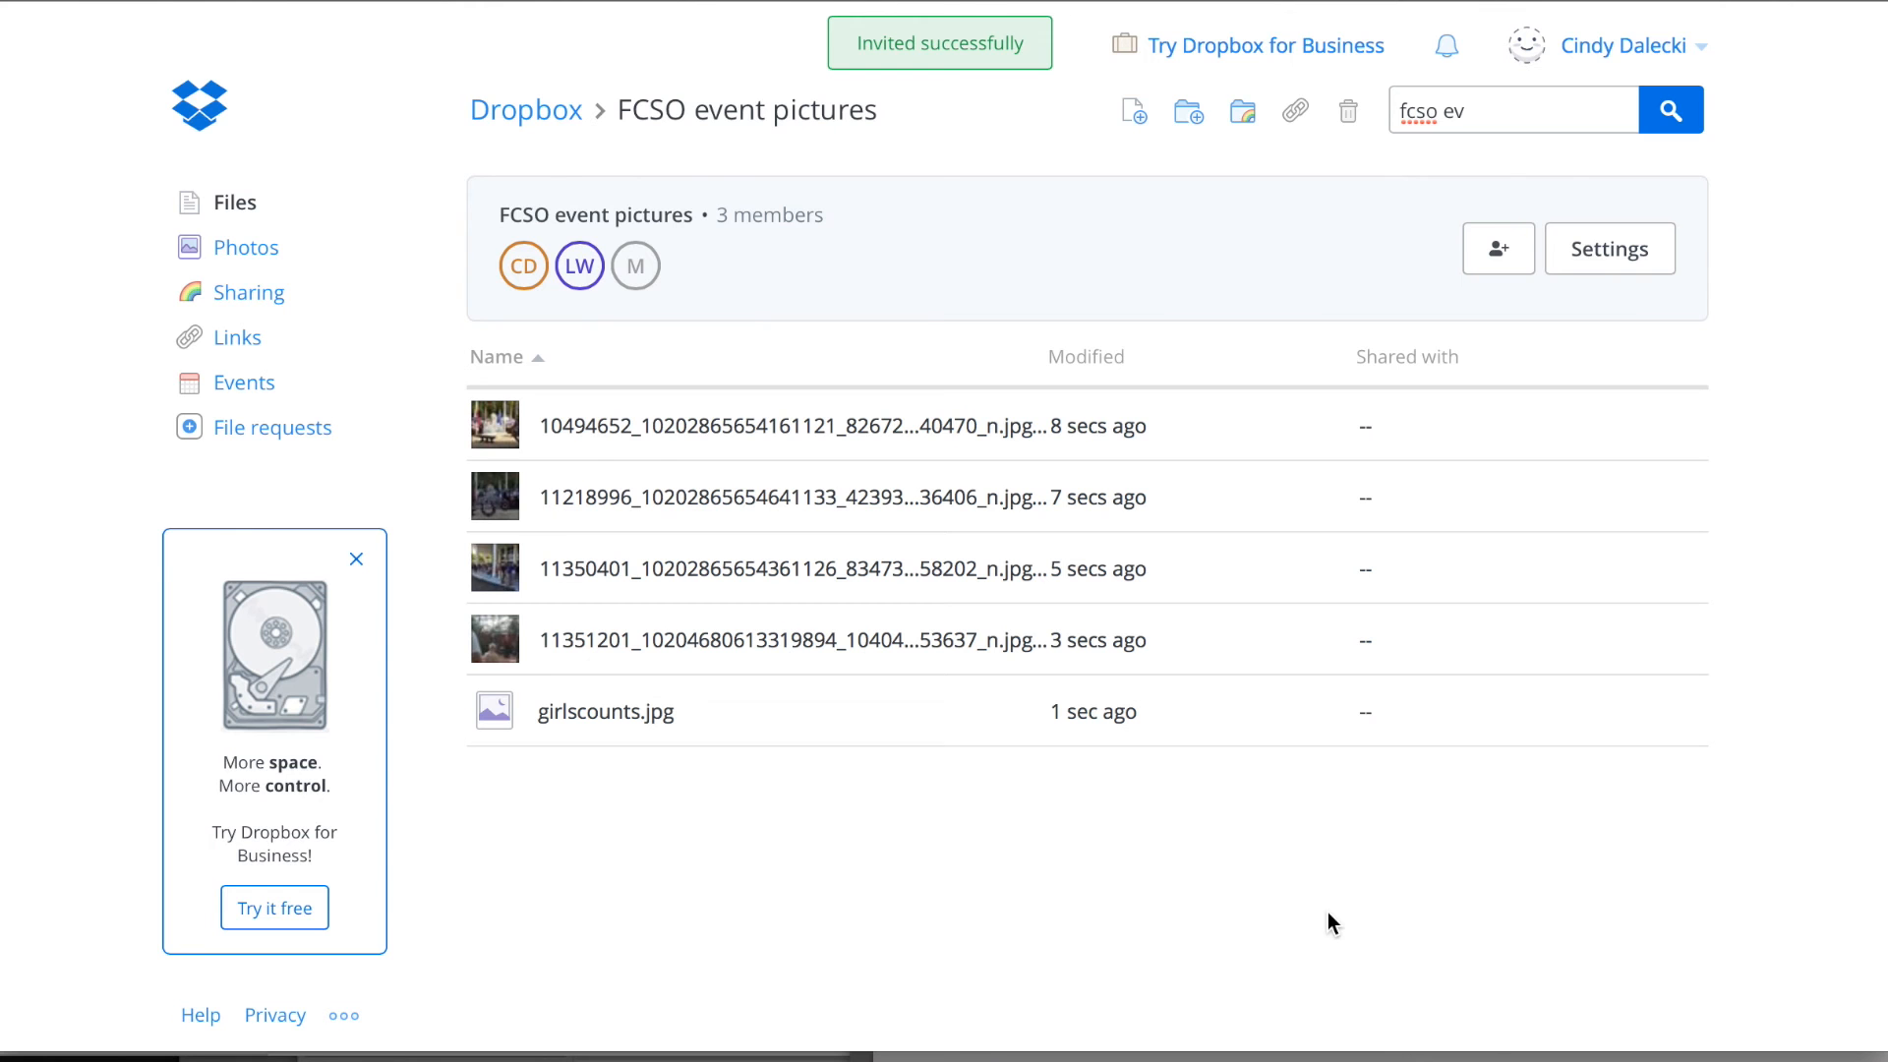